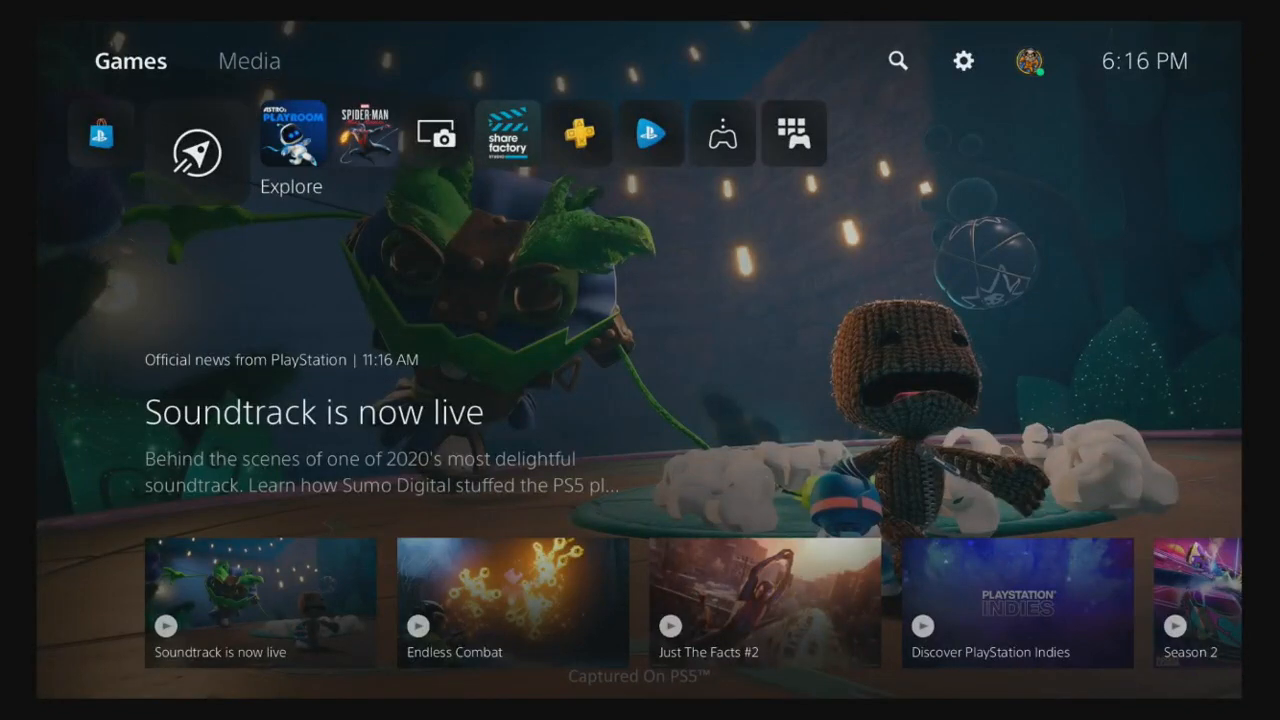
- Open Network settings and check Connection Status: Wired LAN 1 and internet connected
{"action": "left_click", "coordinate": [962, 60]}
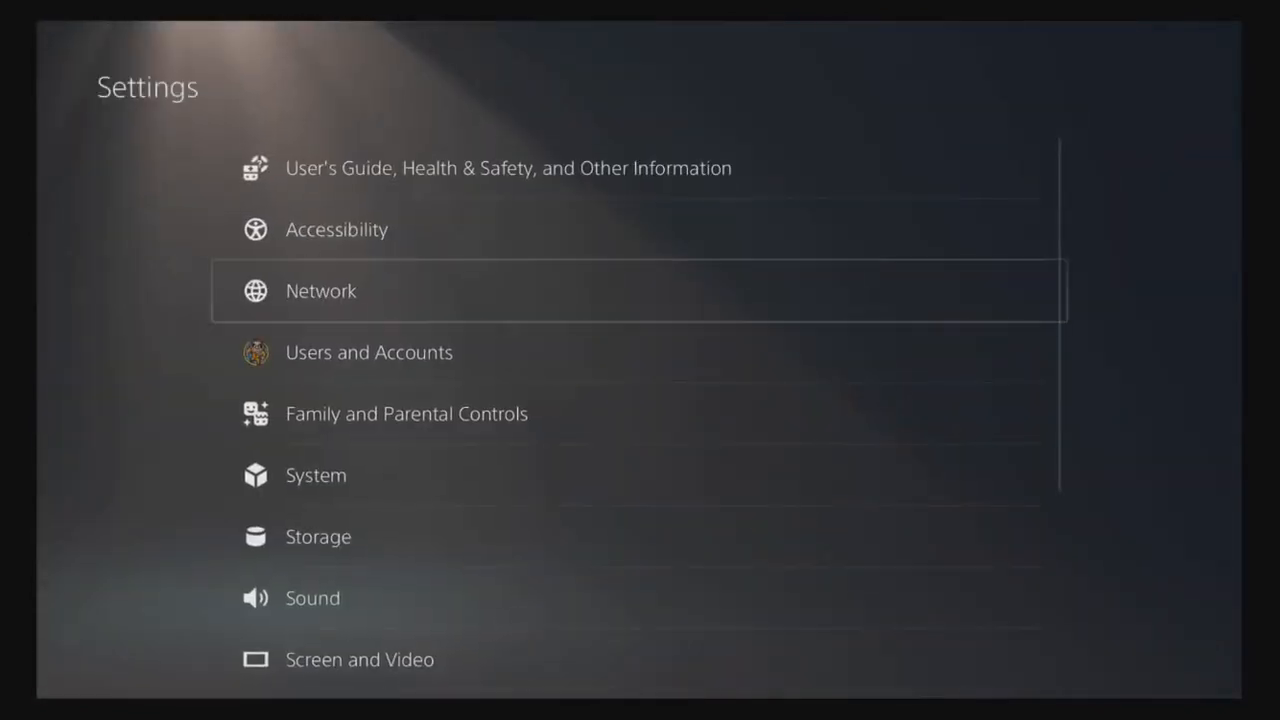
{"action": "left_click", "coordinate": [321, 290]}
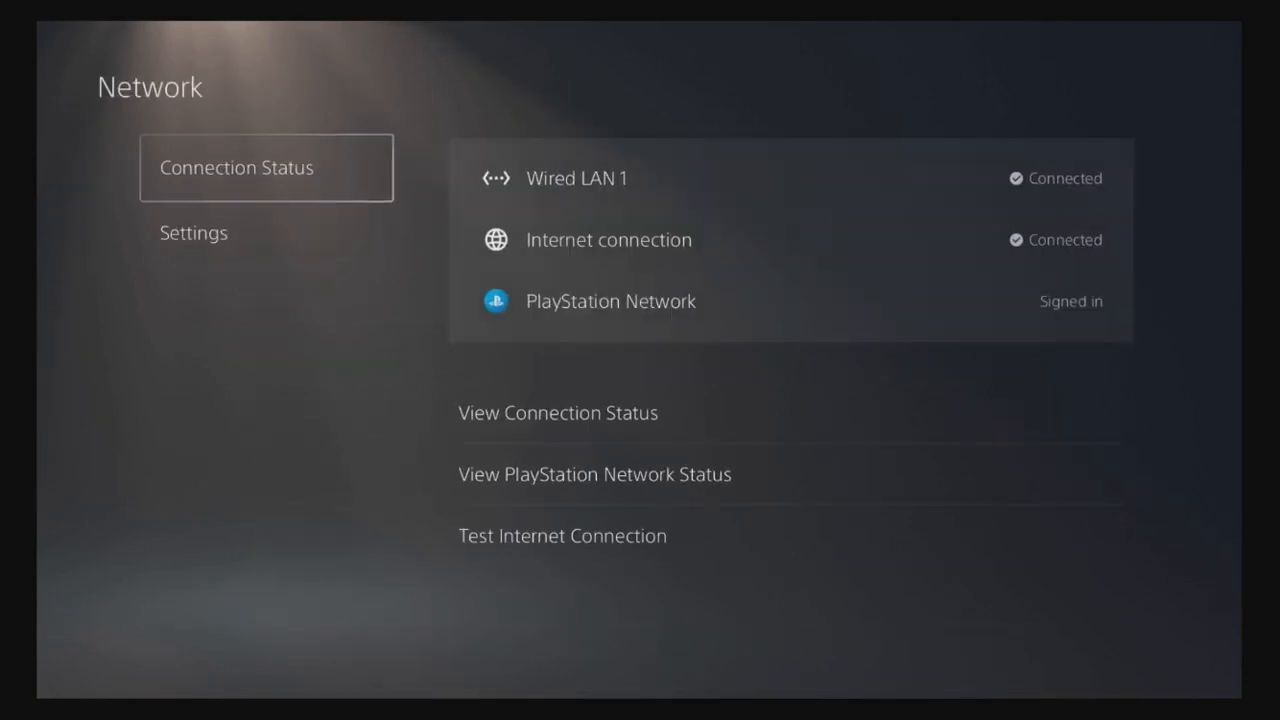
{"action": "left_click", "coordinate": [193, 232]}
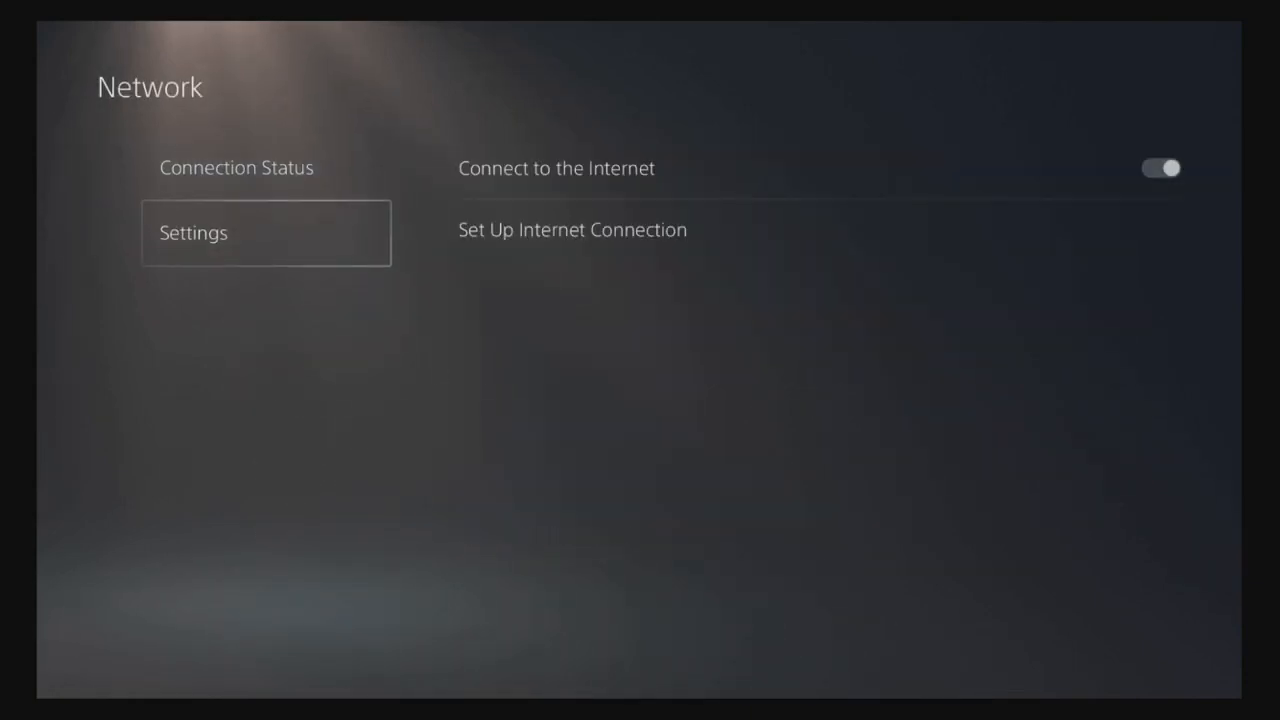
{"action": "left_click", "coordinate": [236, 167]}
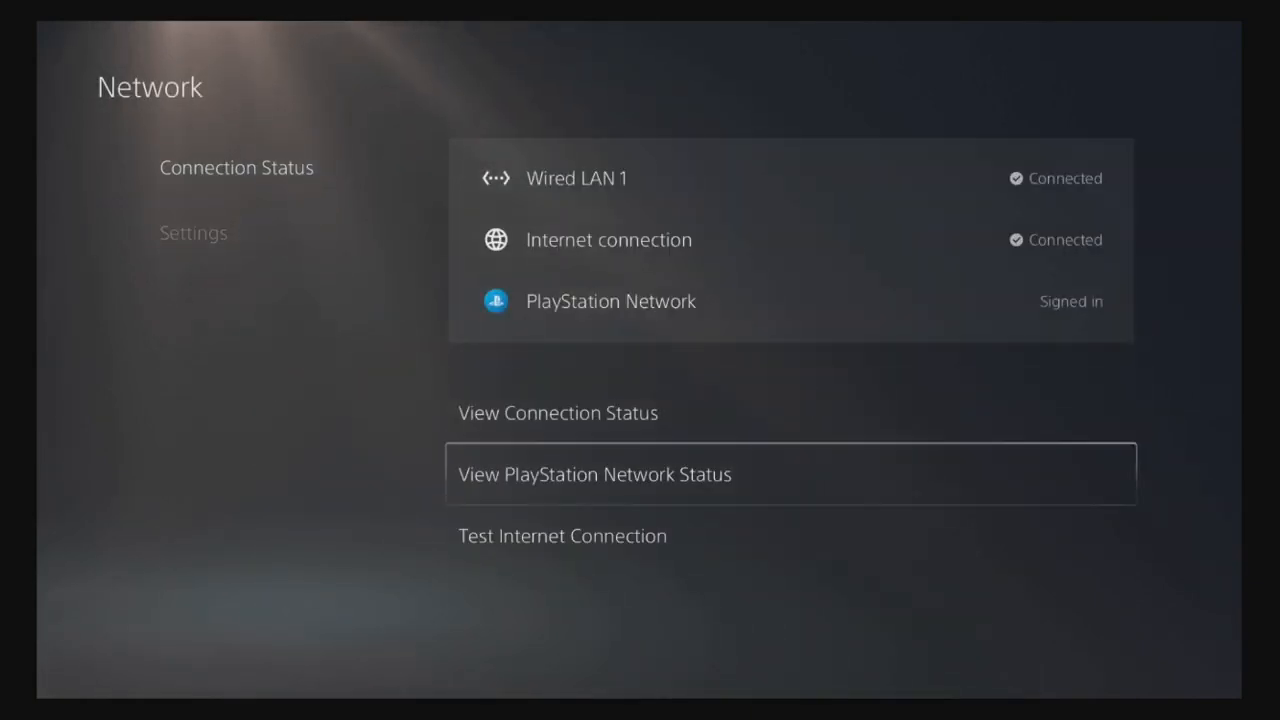
{"action": "left_click", "coordinate": [562, 536]}
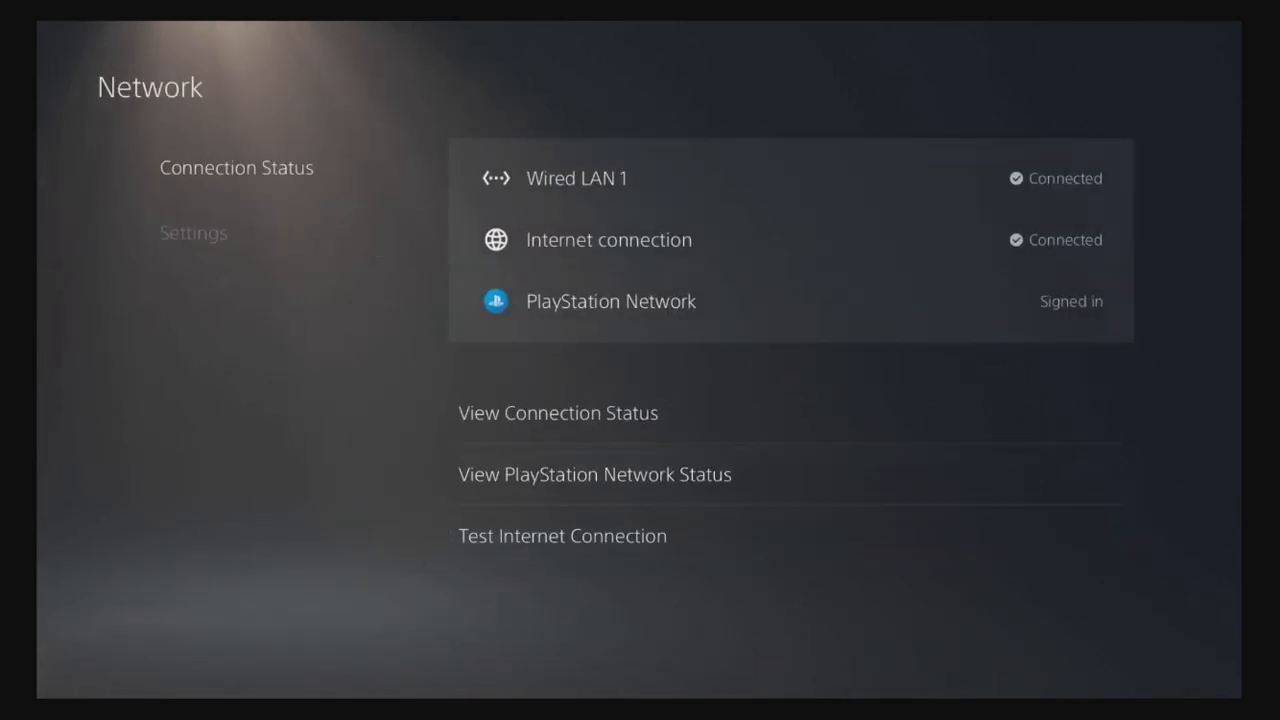
- Open Advanced Settings for Wired LAN 2 from Set Up Internet Connection
{"action": "left_click", "coordinate": [236, 167]}
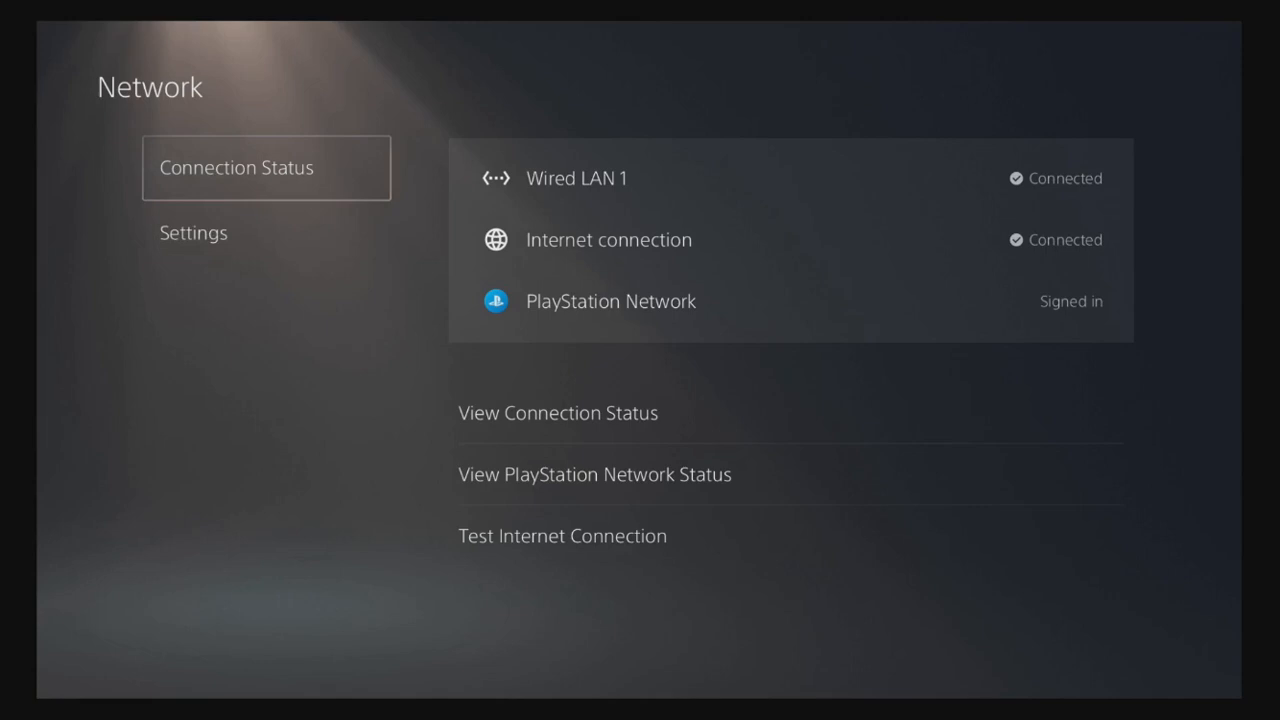
{"action": "left_click", "coordinate": [193, 232]}
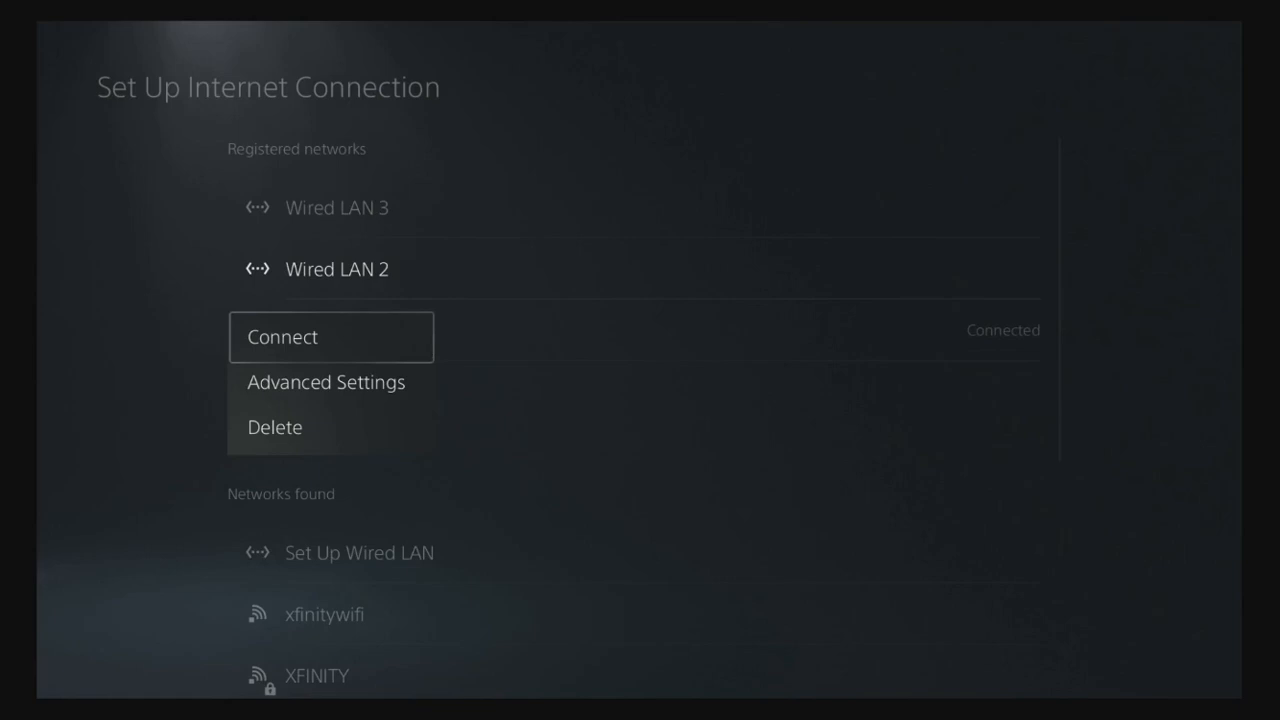
{"action": "left_click", "coordinate": [326, 382]}
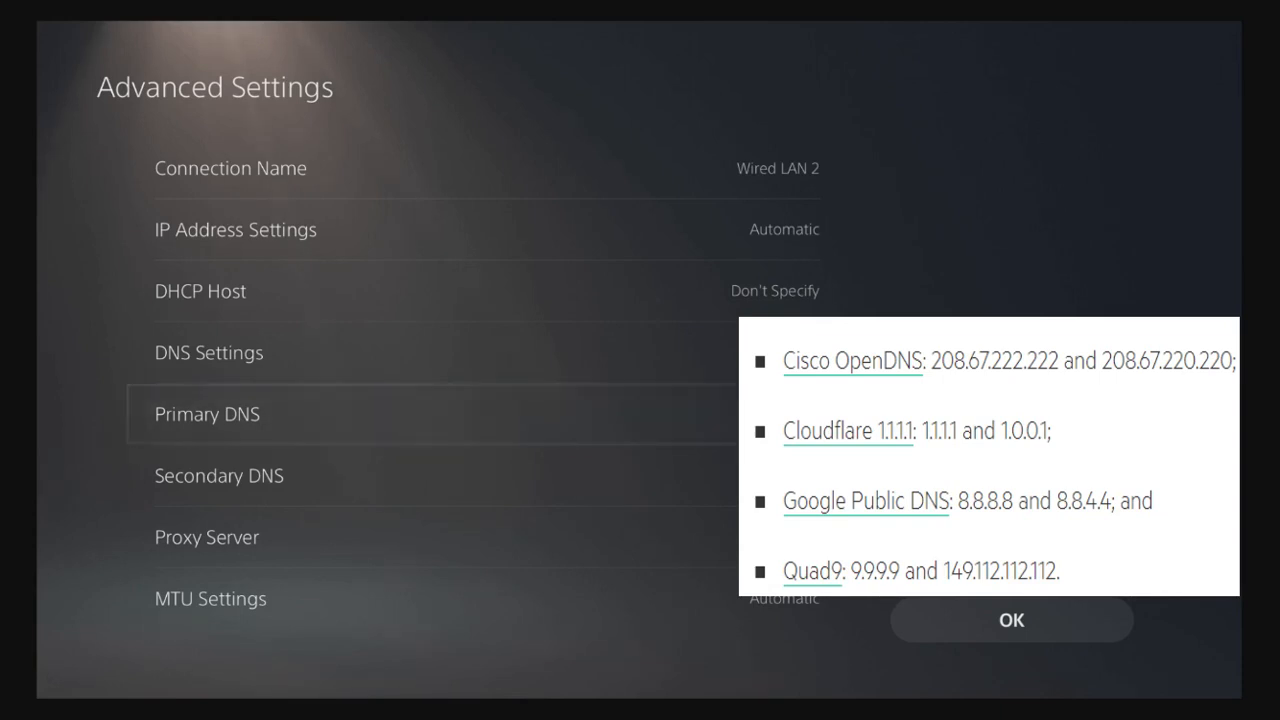
- Clear Wired LAN 2's primary DNS 1.1.1.1, enter 9.9.9.9 and confirm
{"action": "left_click", "coordinate": [207, 413]}
{"action": "type", "text": "1.1.1.1"}
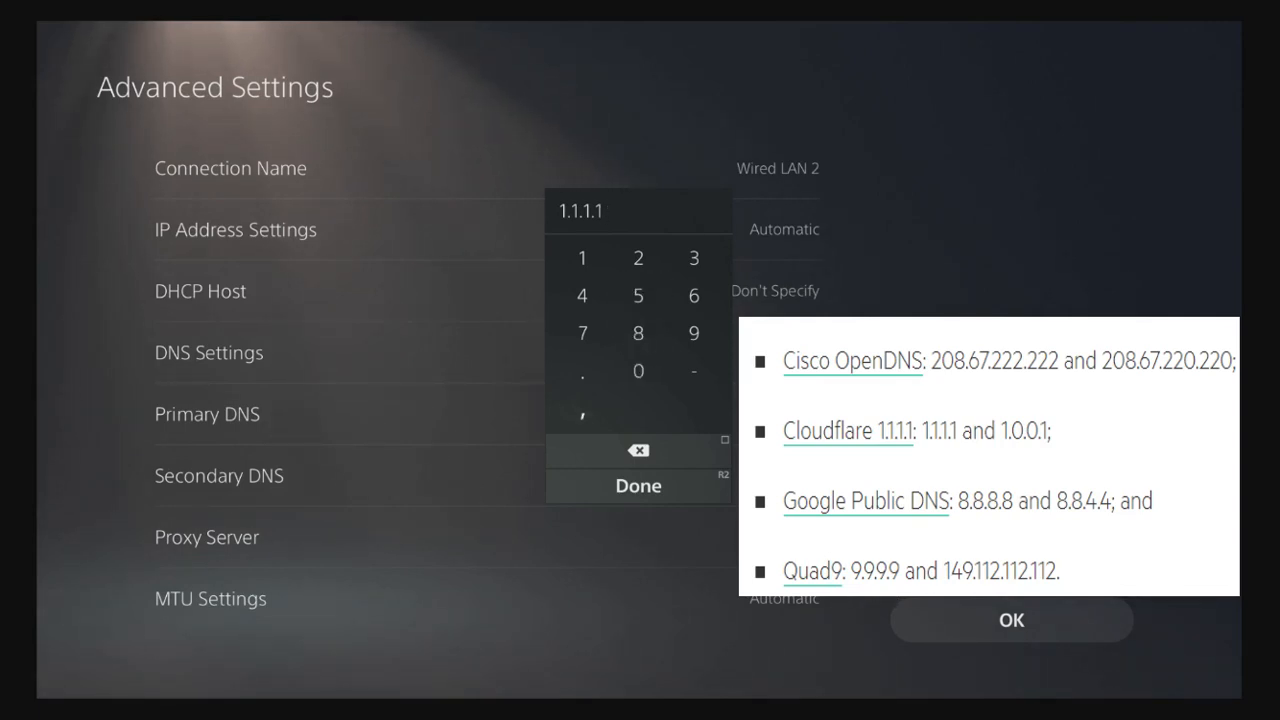
{"action": "left_click", "coordinate": [638, 449]}
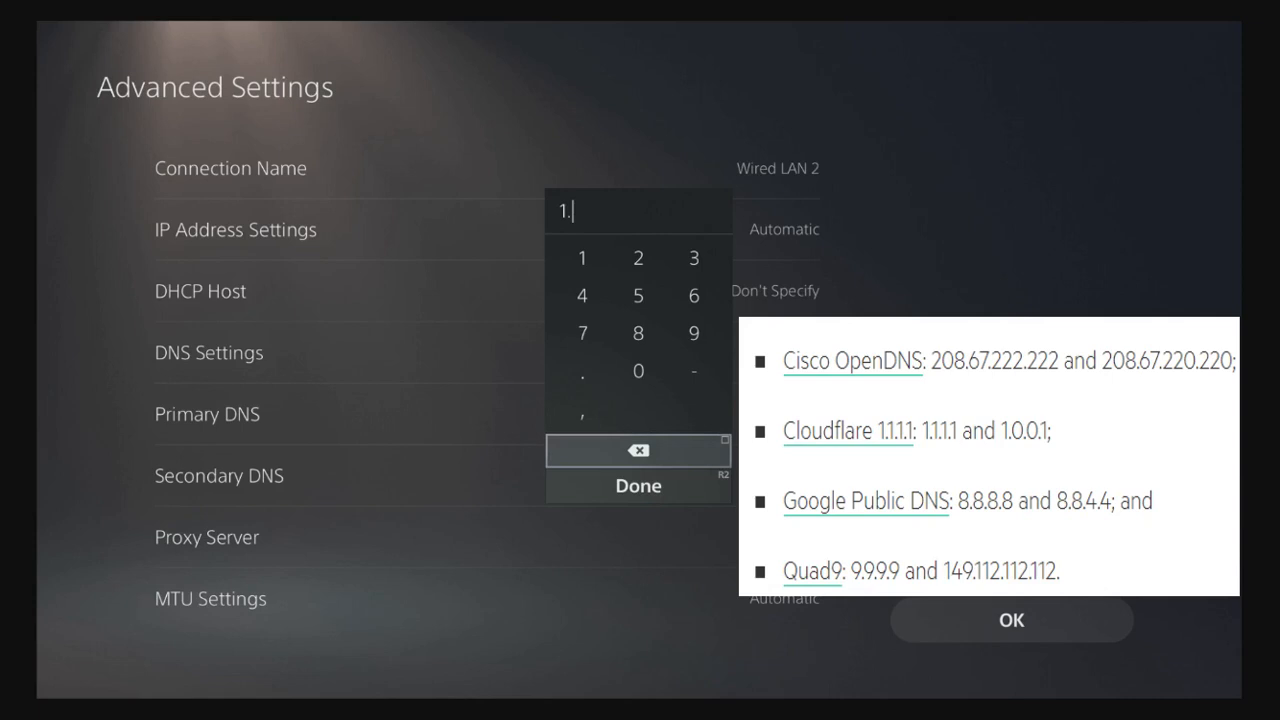
{"action": "left_click", "coordinate": [638, 449]}
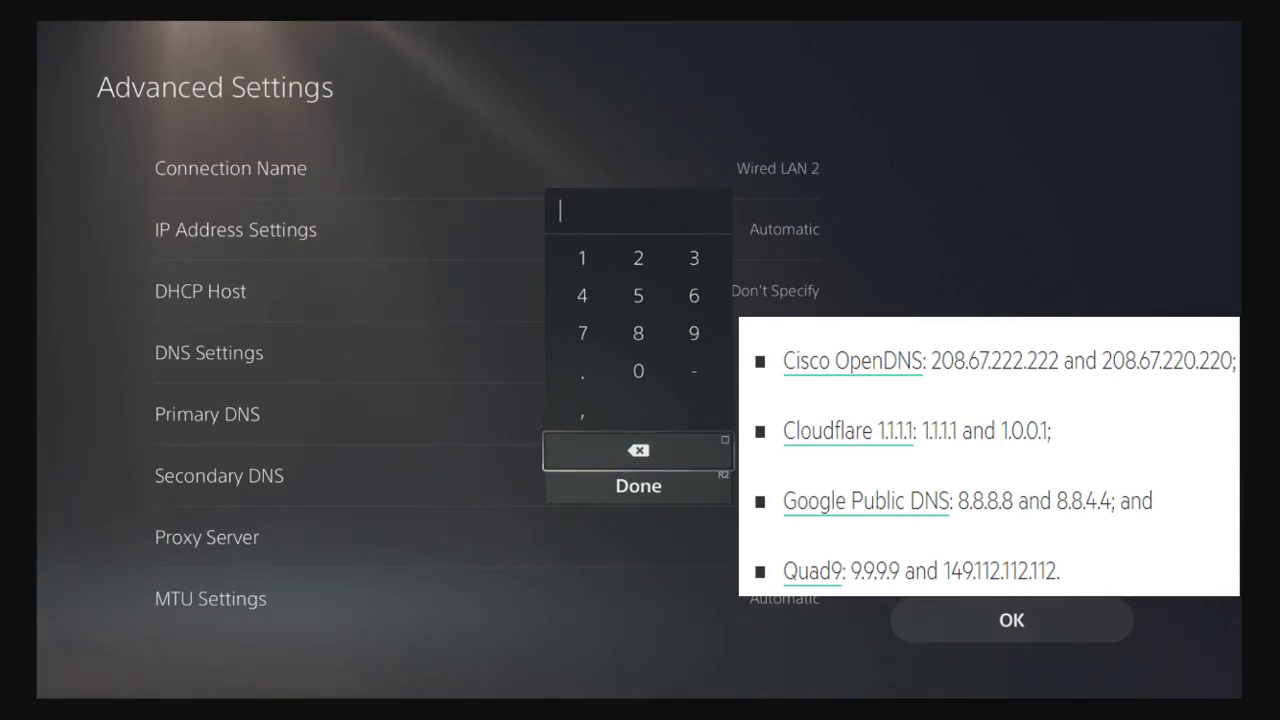
{"action": "mouse_move", "coordinate": [638, 333]}
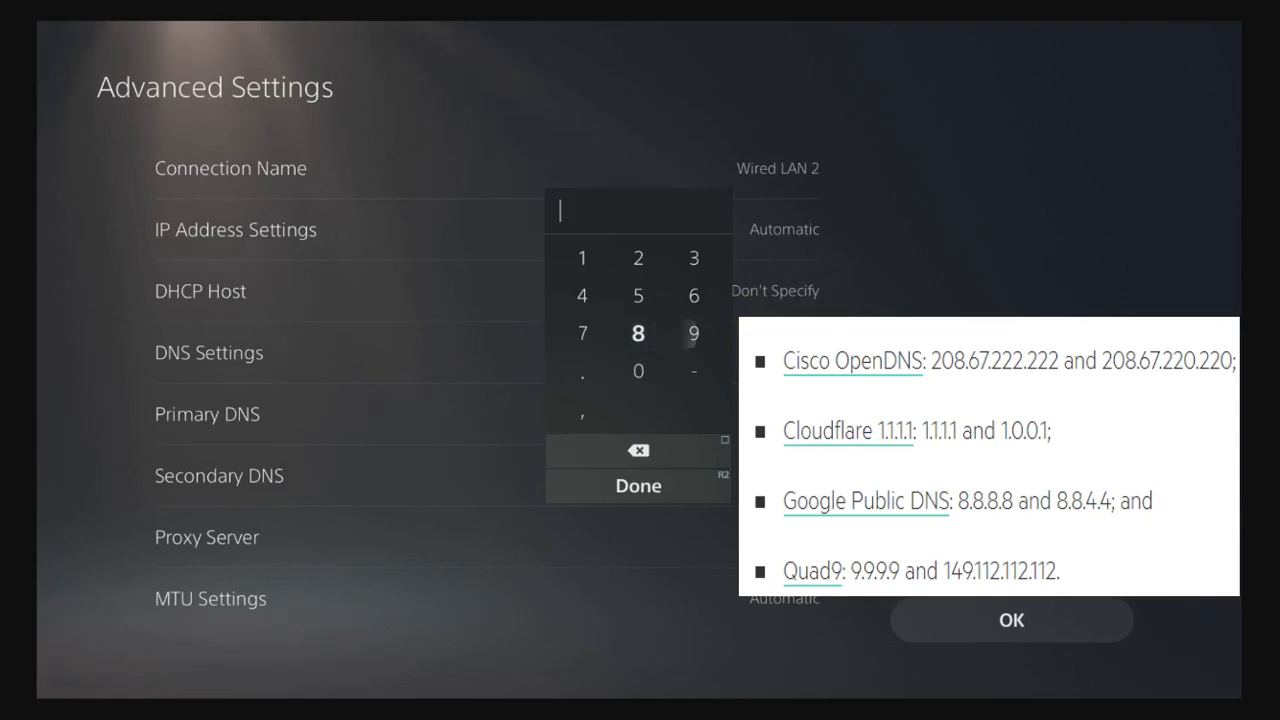
{"action": "left_click", "coordinate": [693, 333]}
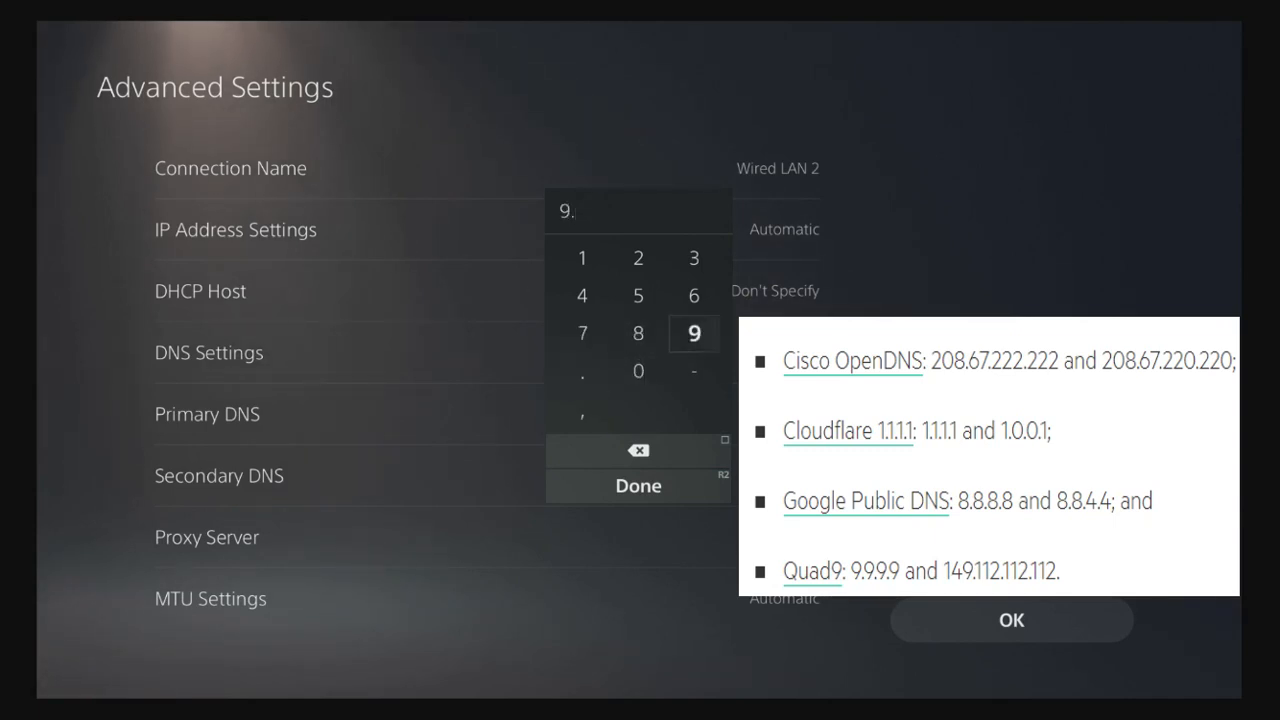
{"action": "left_click", "coordinate": [693, 333]}
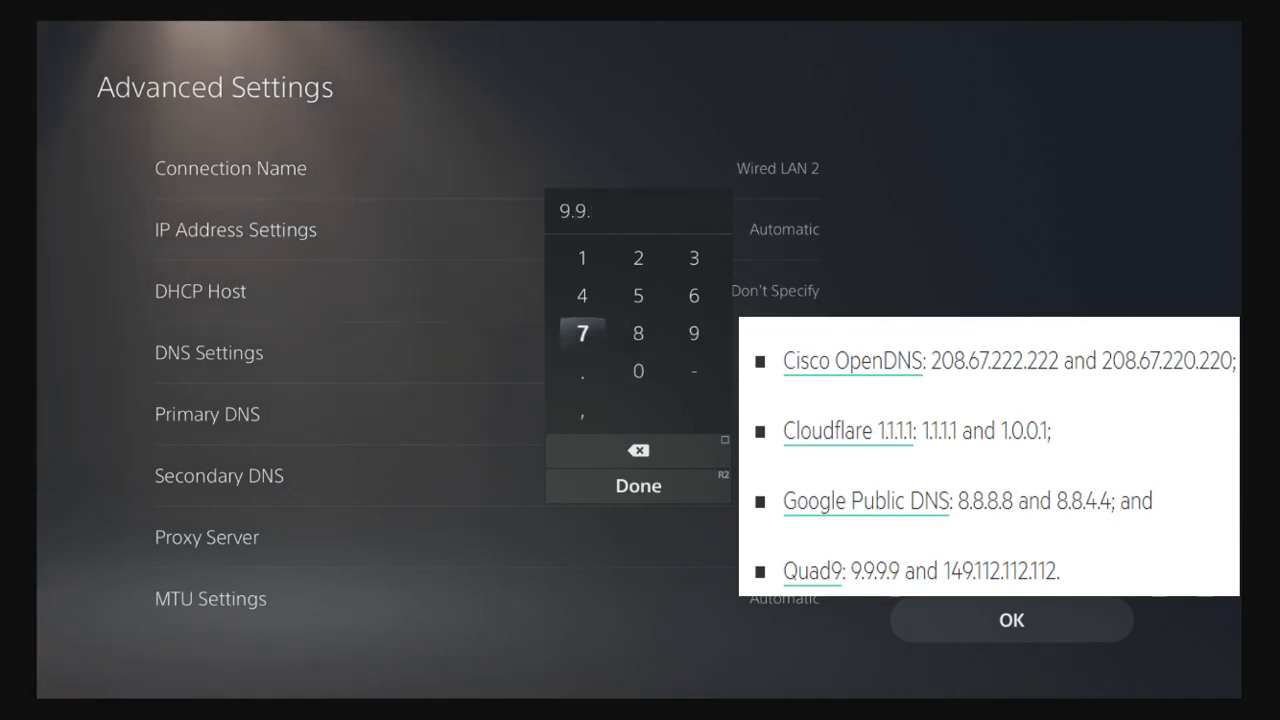
{"action": "left_click", "coordinate": [693, 333]}
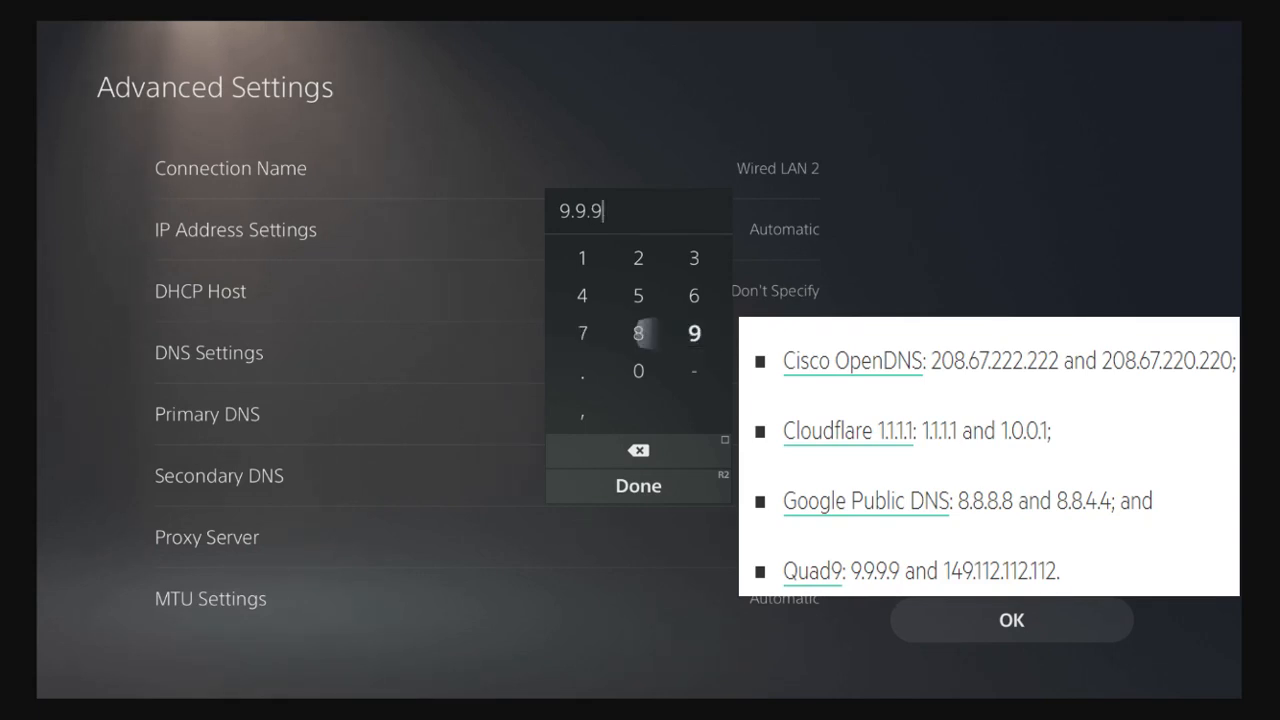
{"action": "left_click", "coordinate": [694, 332]}
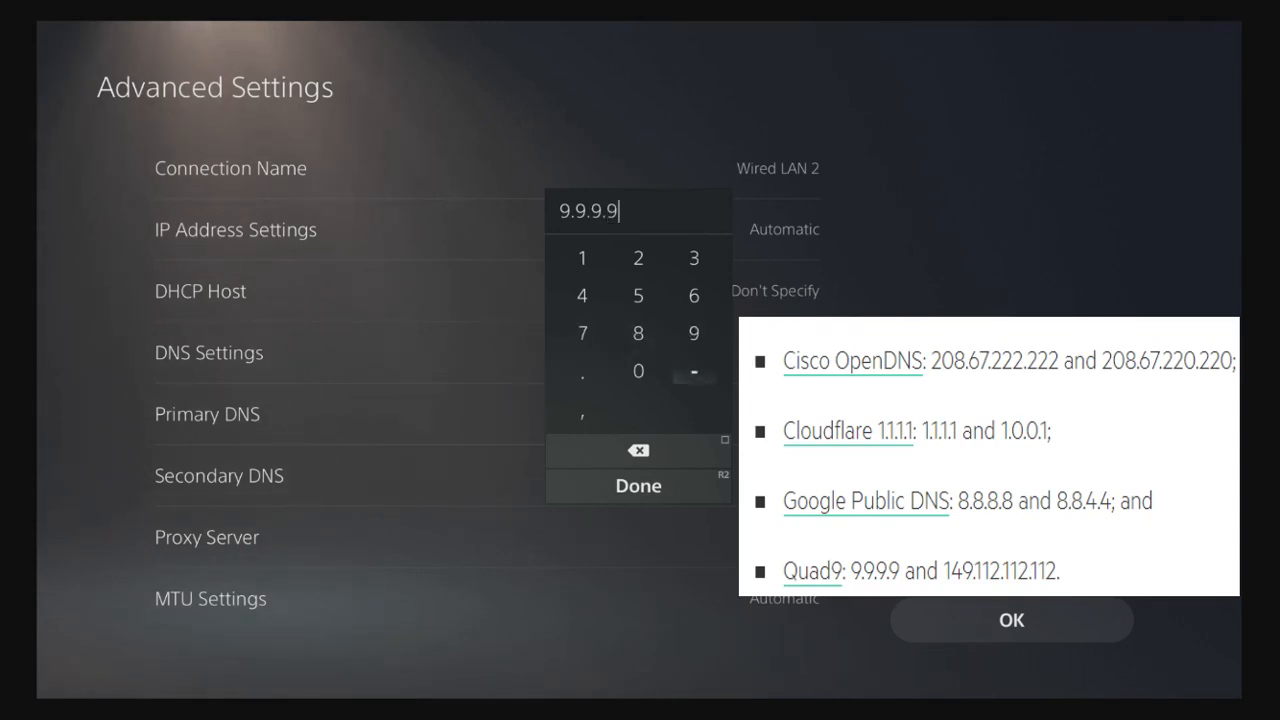
{"action": "left_click", "coordinate": [638, 485]}
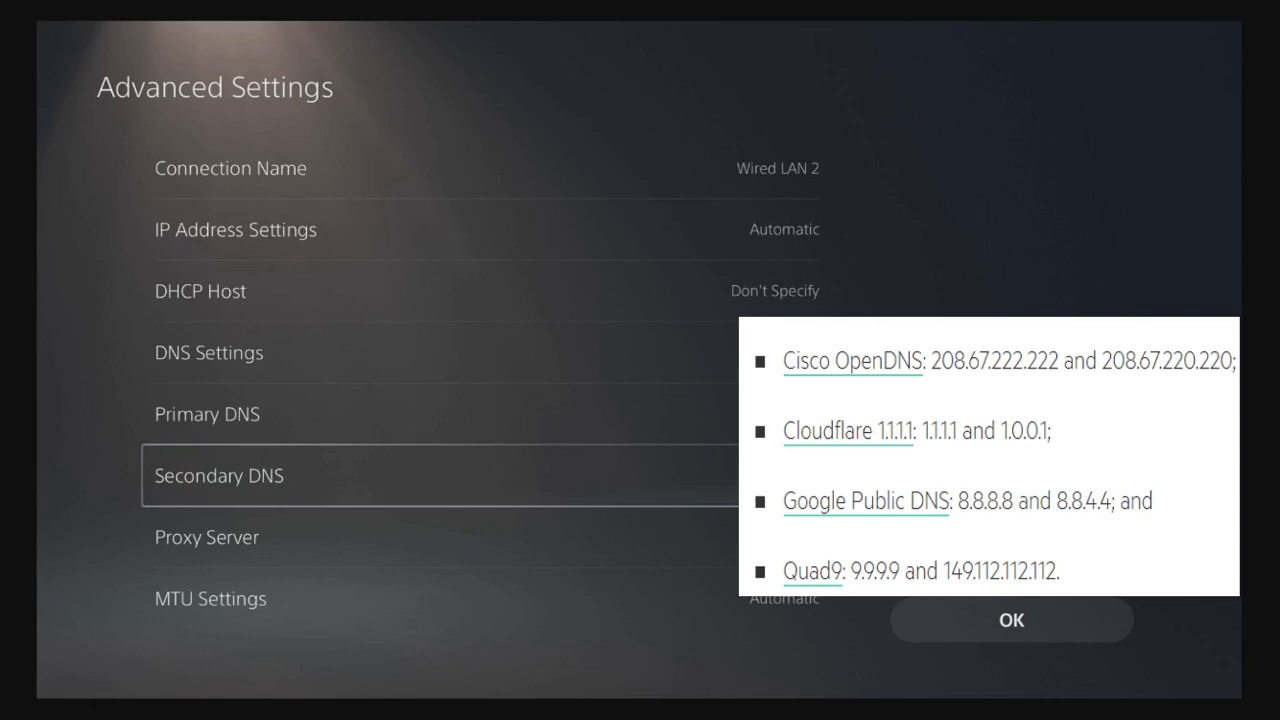
- Set Wired LAN 2's secondary DNS to 149.112.112.112, then open Wired LAN 3's advanced settings
{"action": "left_click", "coordinate": [218, 475]}
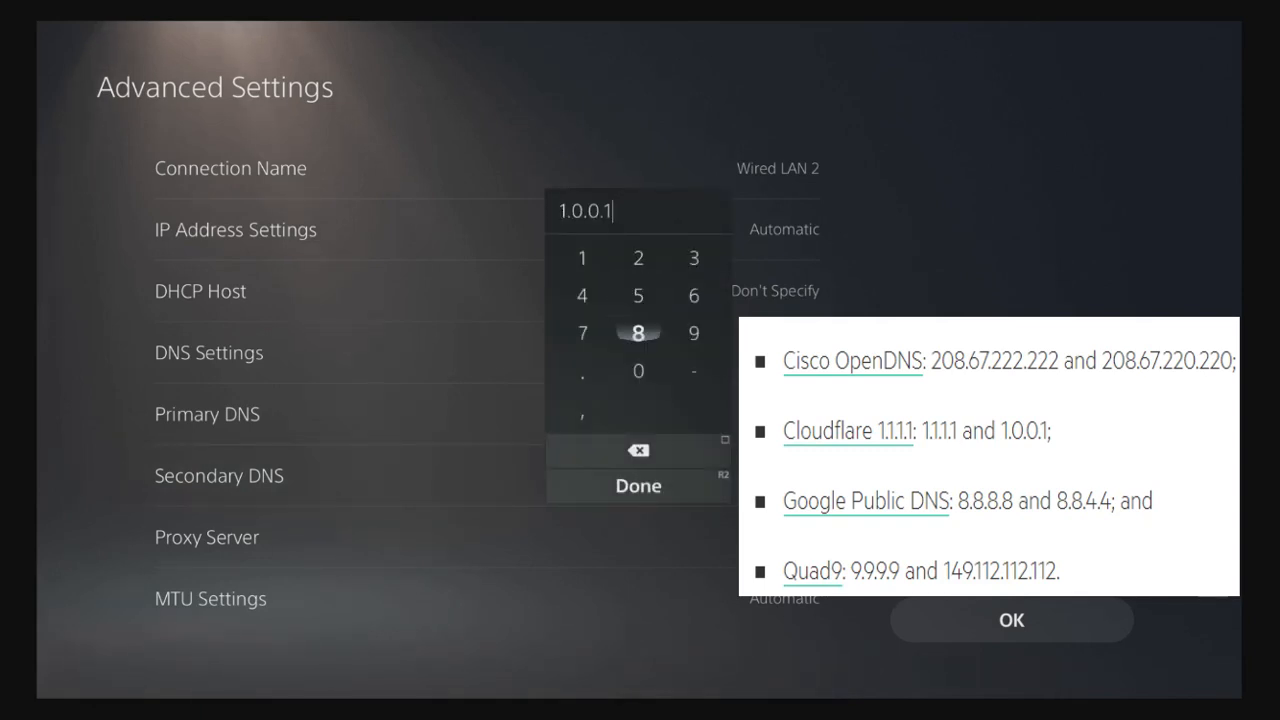
{"action": "left_click", "coordinate": [638, 449]}
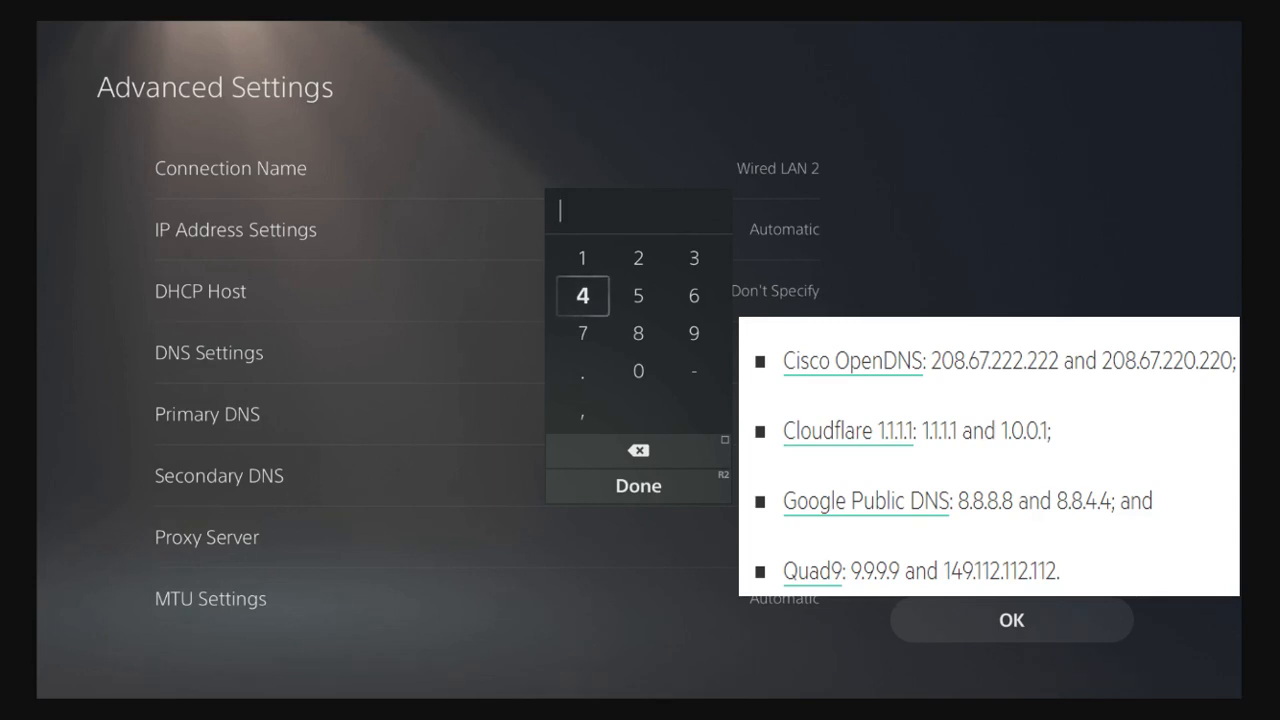
{"action": "left_click", "coordinate": [582, 257]}
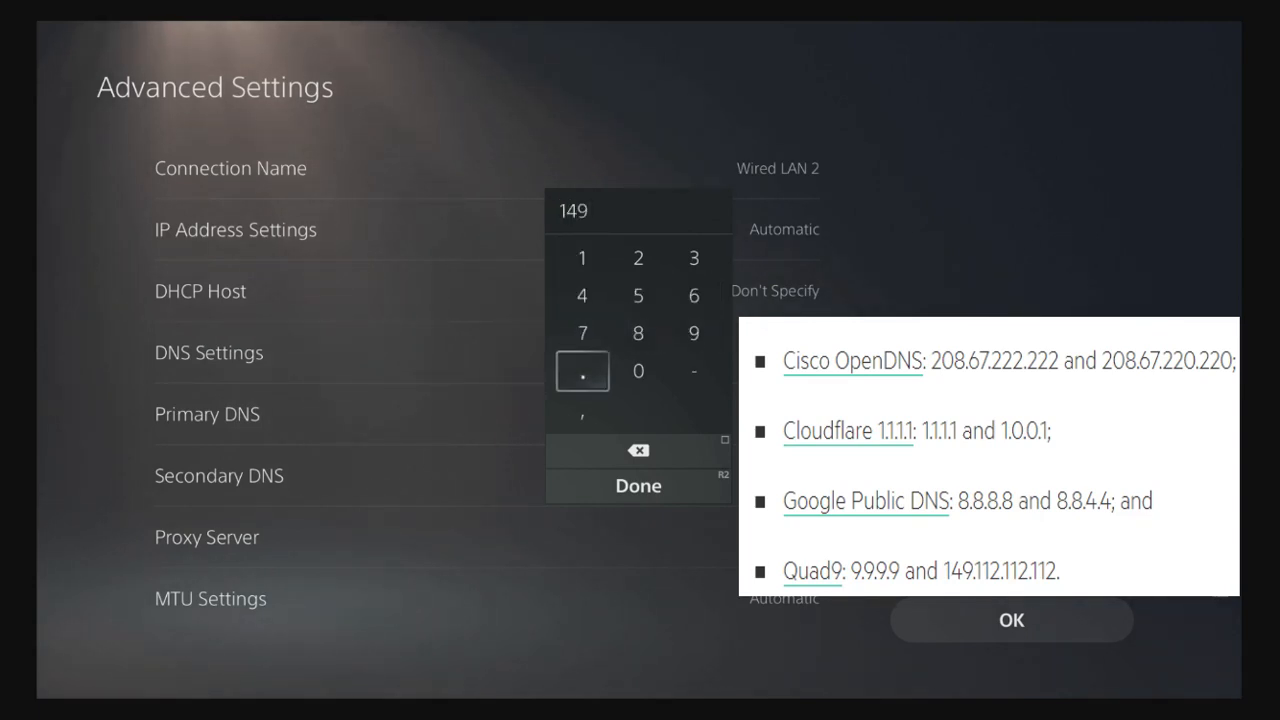
{"action": "left_click", "coordinate": [582, 371]}
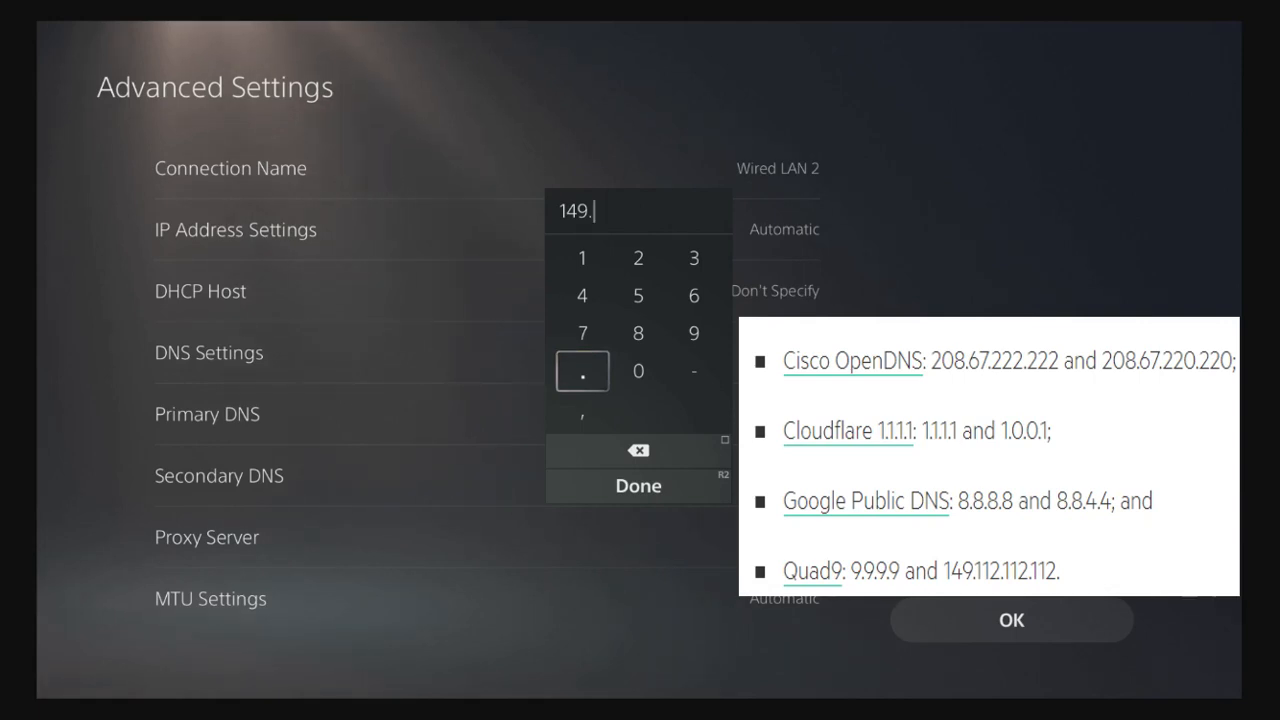
{"action": "left_click", "coordinate": [582, 258]}
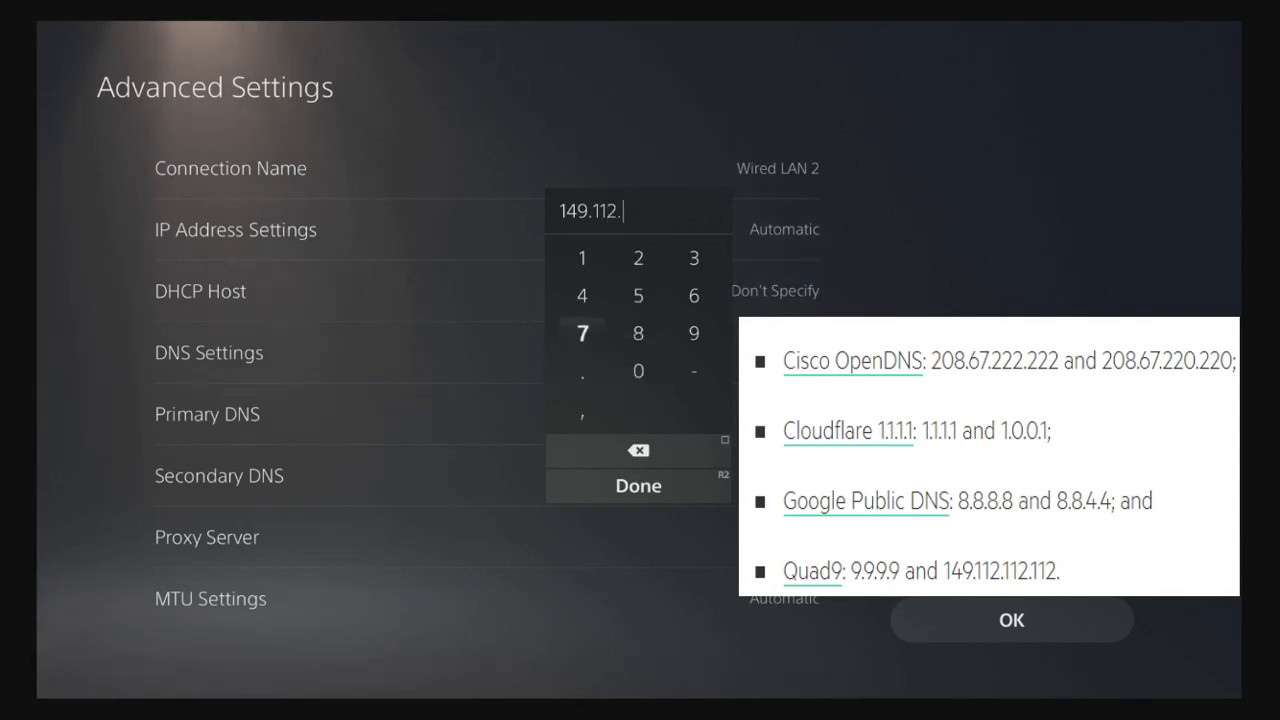
{"action": "left_click", "coordinate": [581, 257]}
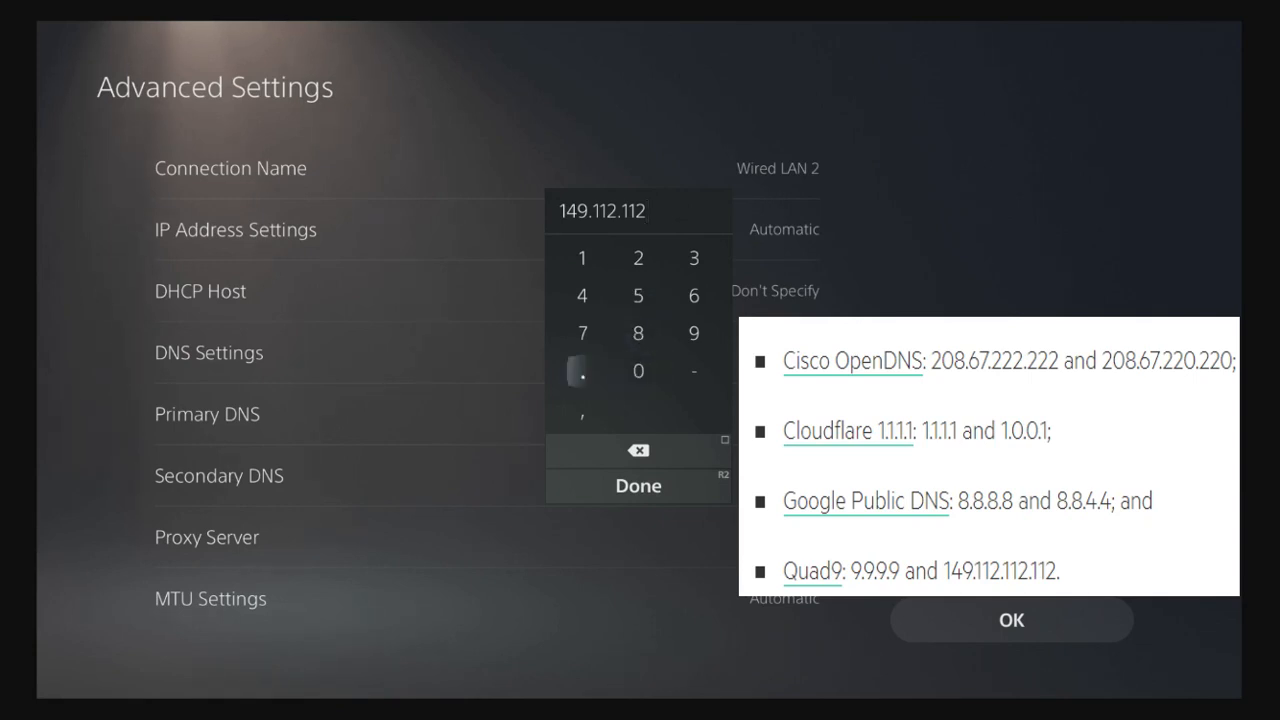
{"action": "left_click", "coordinate": [581, 257]}
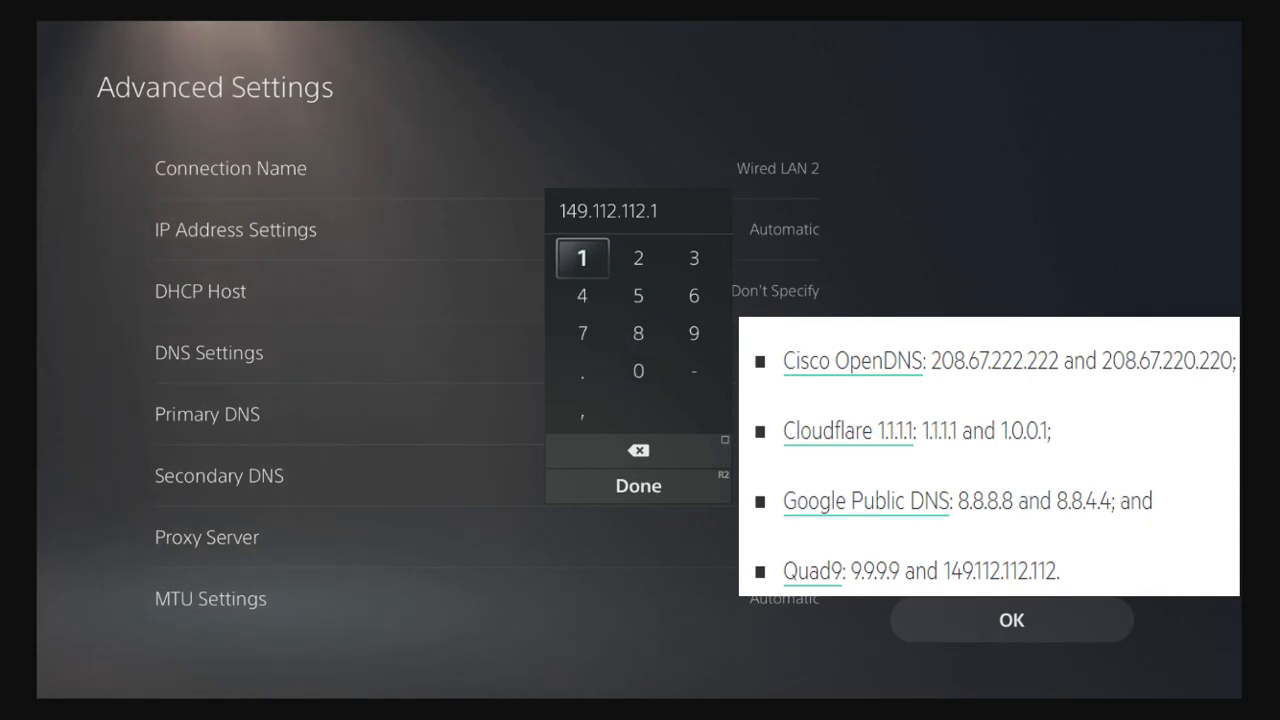
{"action": "left_click", "coordinate": [638, 332]}
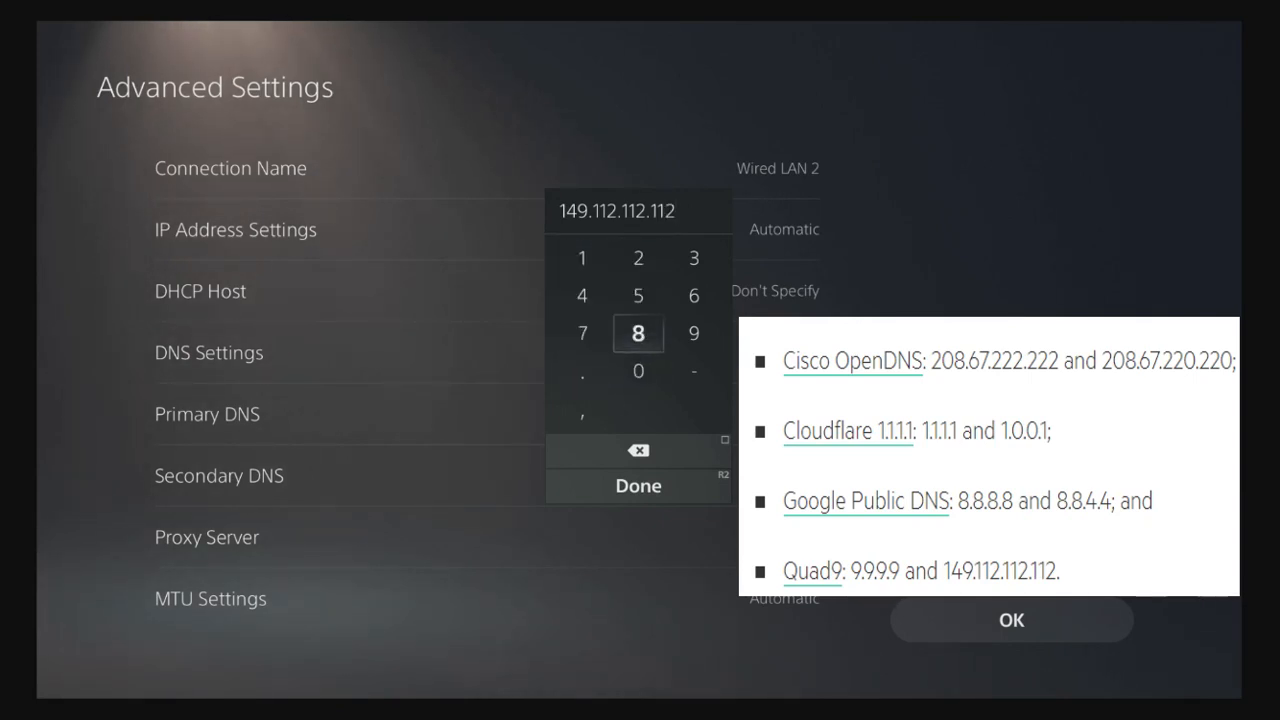
{"action": "left_click", "coordinate": [638, 485]}
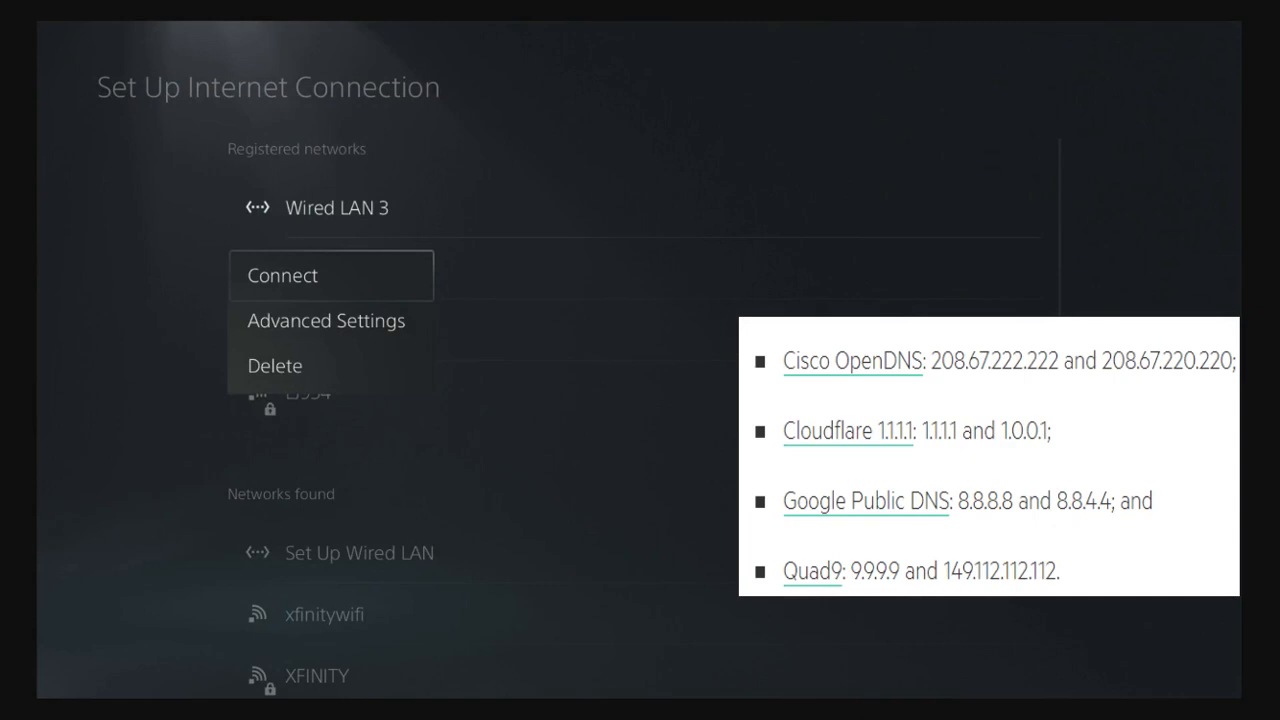
{"action": "left_click", "coordinate": [326, 320]}
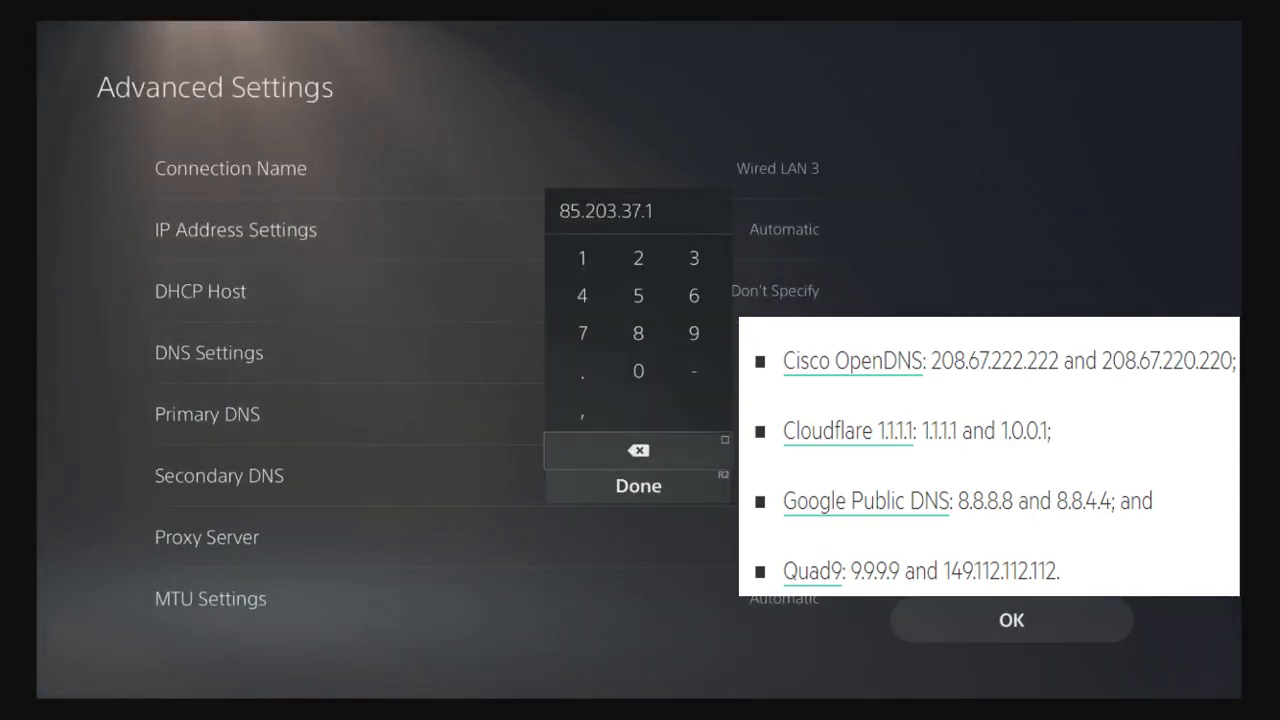
- Erase Wired LAN 3's primary DNS 85.203.37.1 and key in 208.67.222.222
{"action": "left_click", "coordinate": [638, 449]}
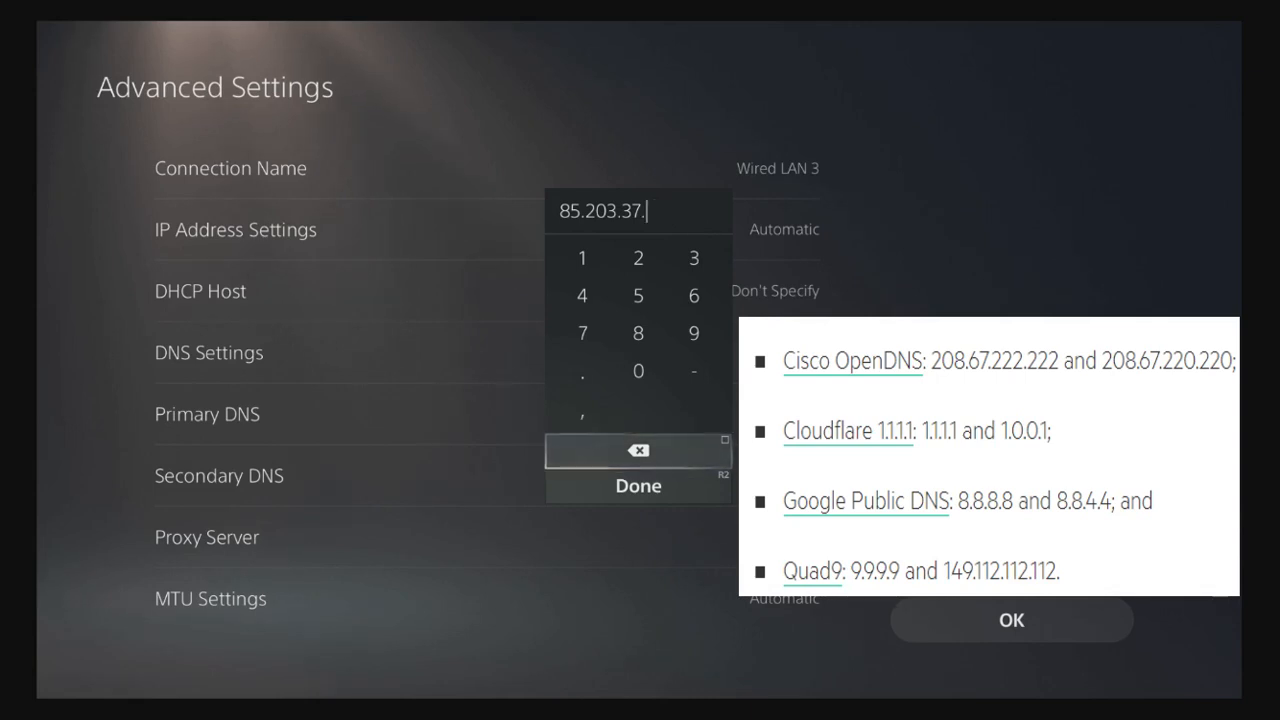
{"action": "left_click", "coordinate": [638, 450]}
{"action": "type", "text": "208"}
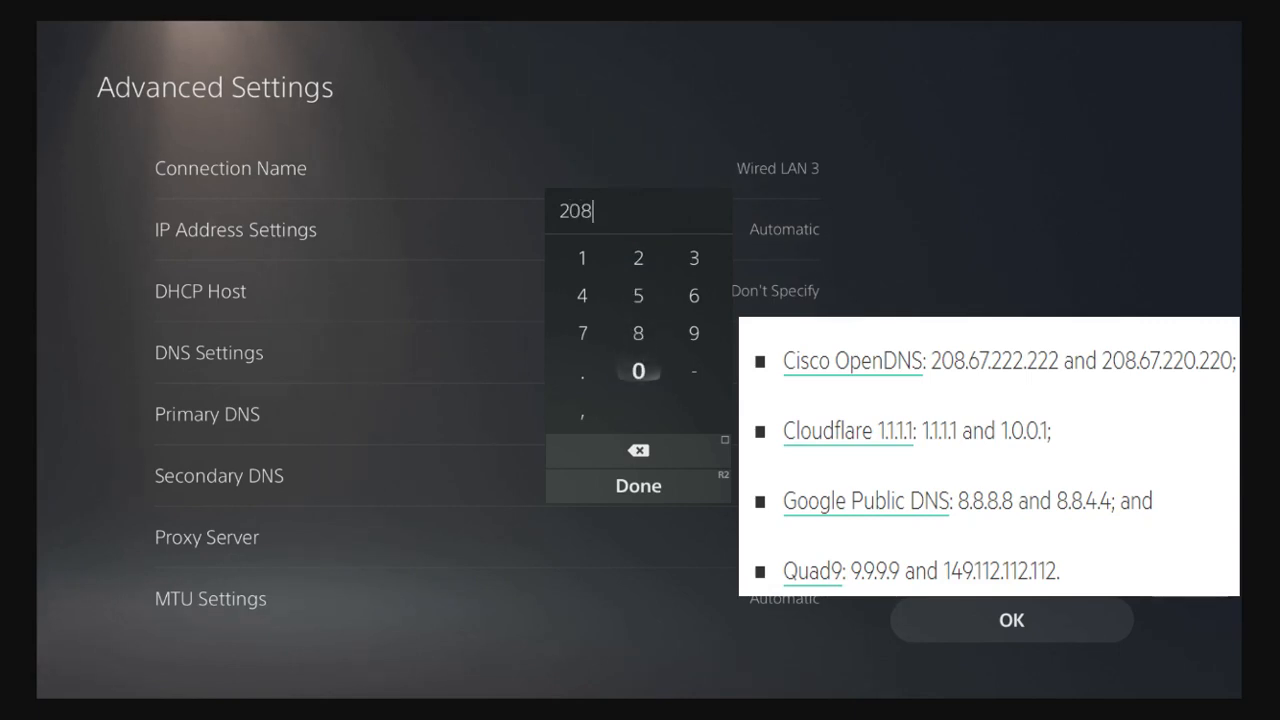
{"action": "left_click", "coordinate": [582, 371]}
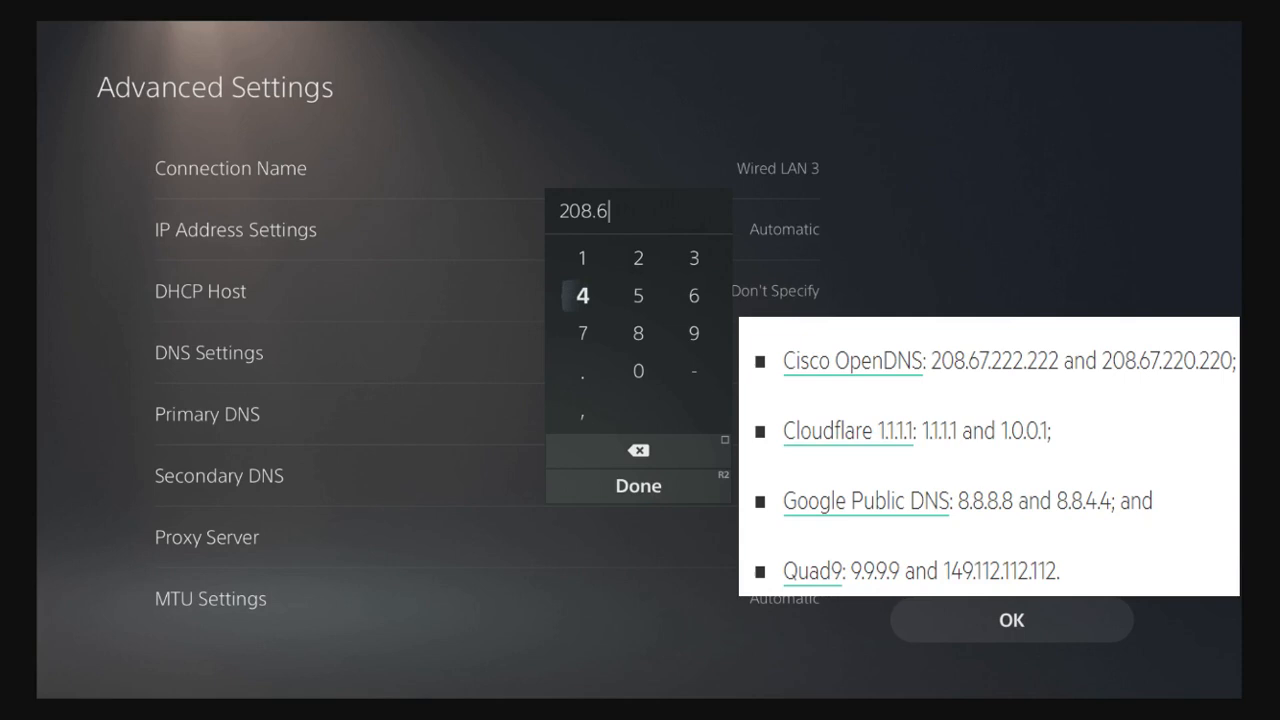
{"action": "left_click", "coordinate": [582, 332]}
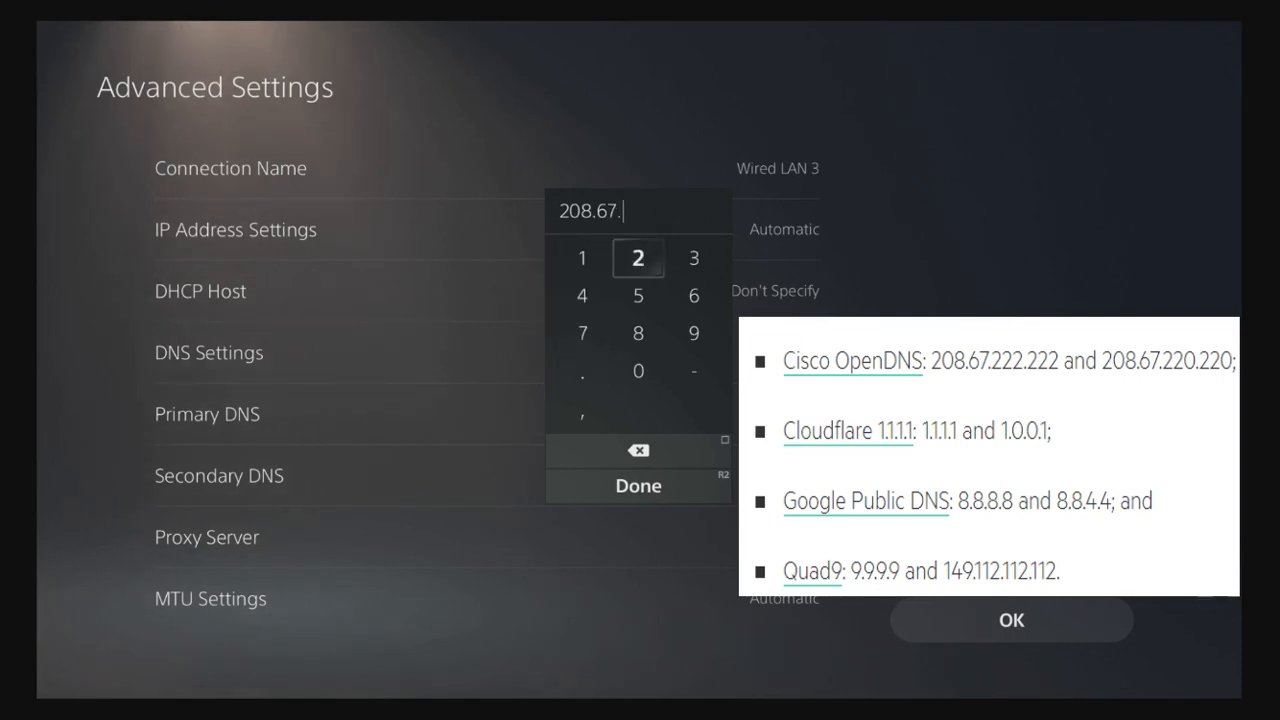
{"action": "left_click", "coordinate": [638, 258]}
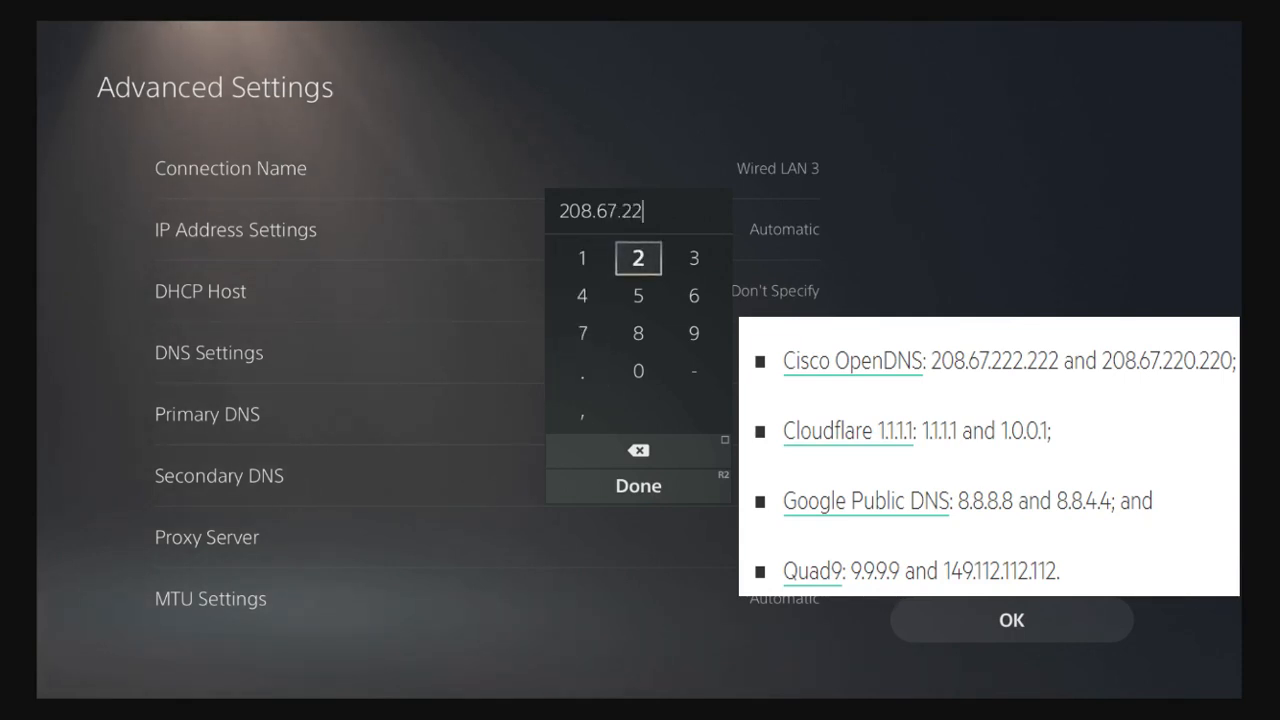
{"action": "left_click", "coordinate": [638, 256]}
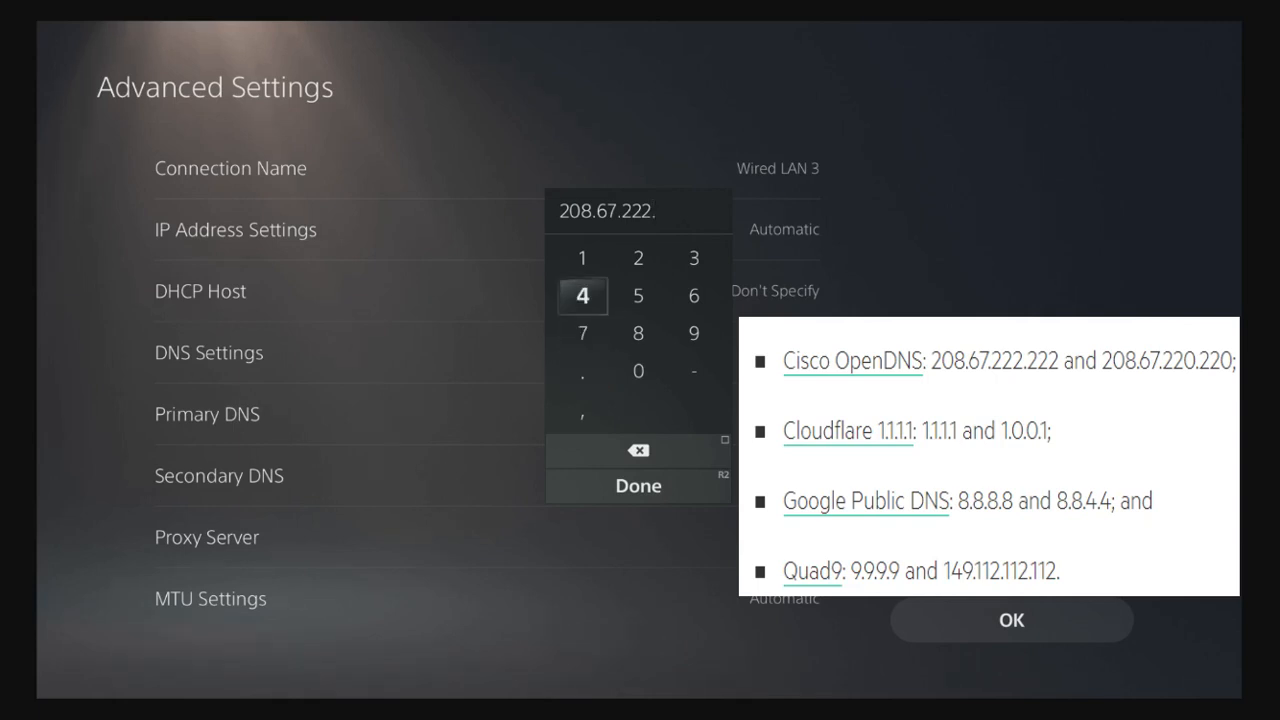
{"action": "left_click", "coordinate": [638, 258]}
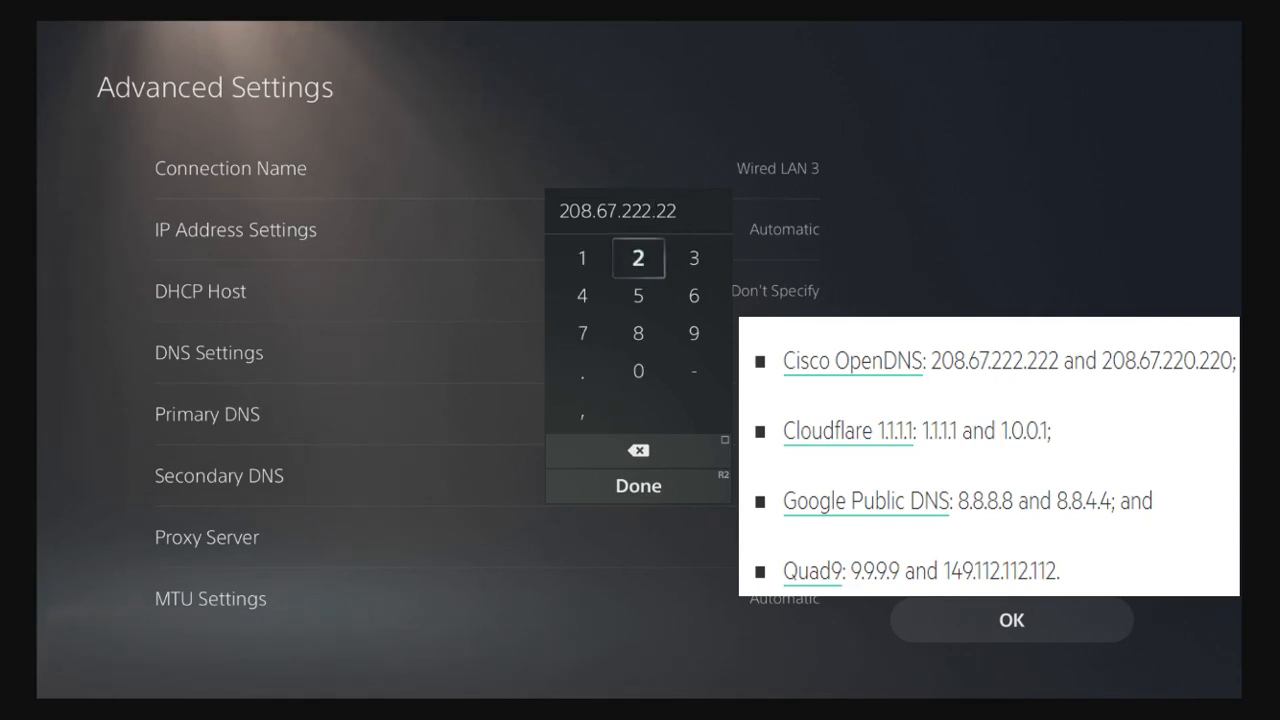
{"action": "left_click", "coordinate": [638, 258]}
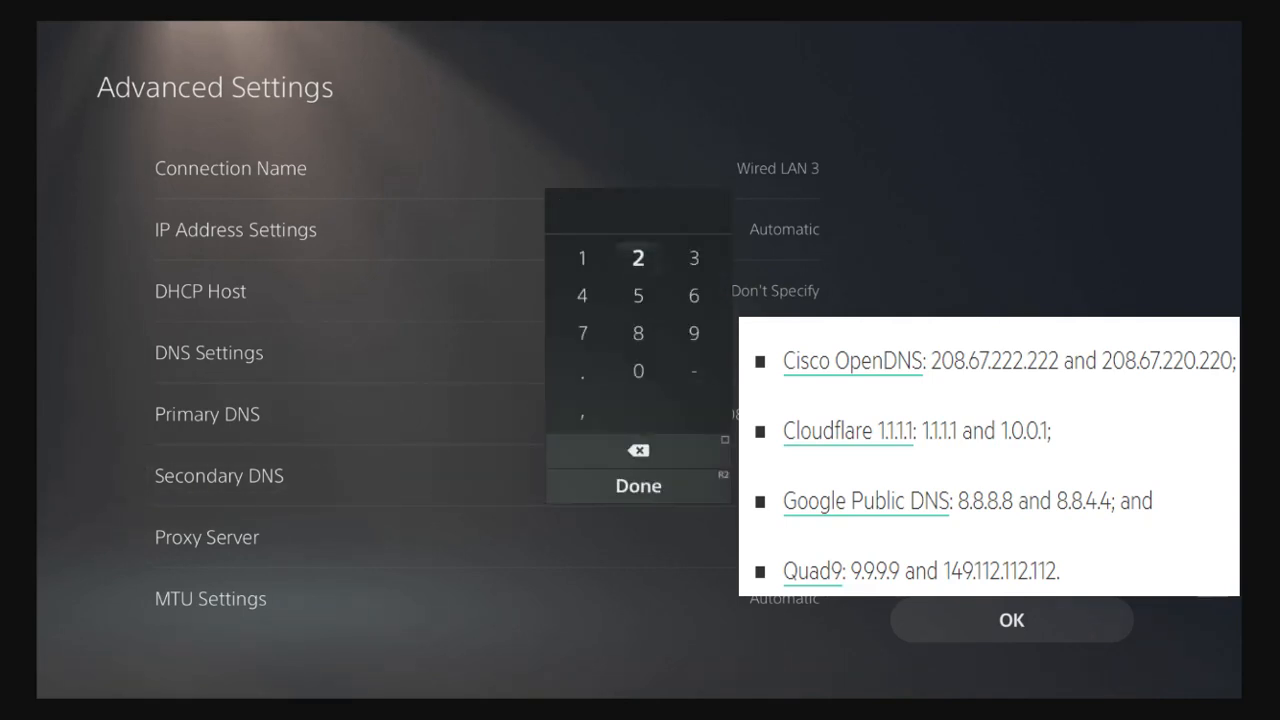
- Enter 208.67.220.220 as Wired LAN 3's secondary DNS and save the settings
{"action": "left_click", "coordinate": [638, 258]}
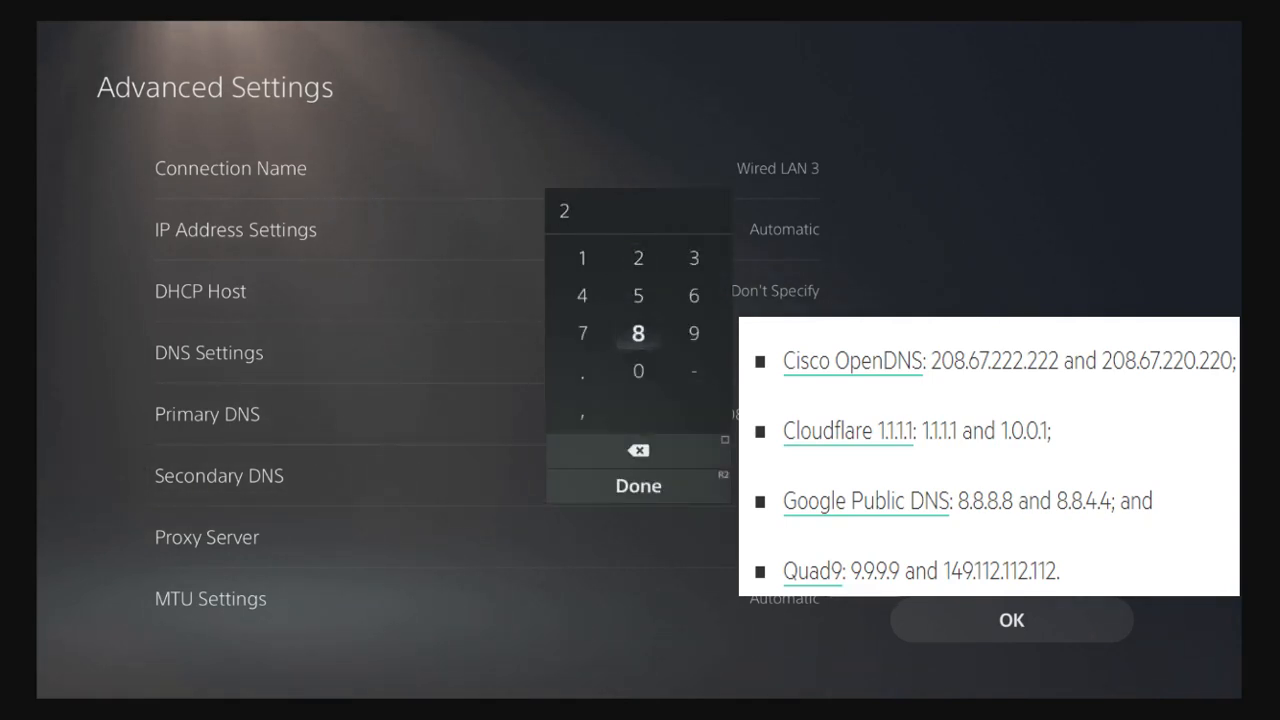
{"action": "left_click", "coordinate": [582, 371]}
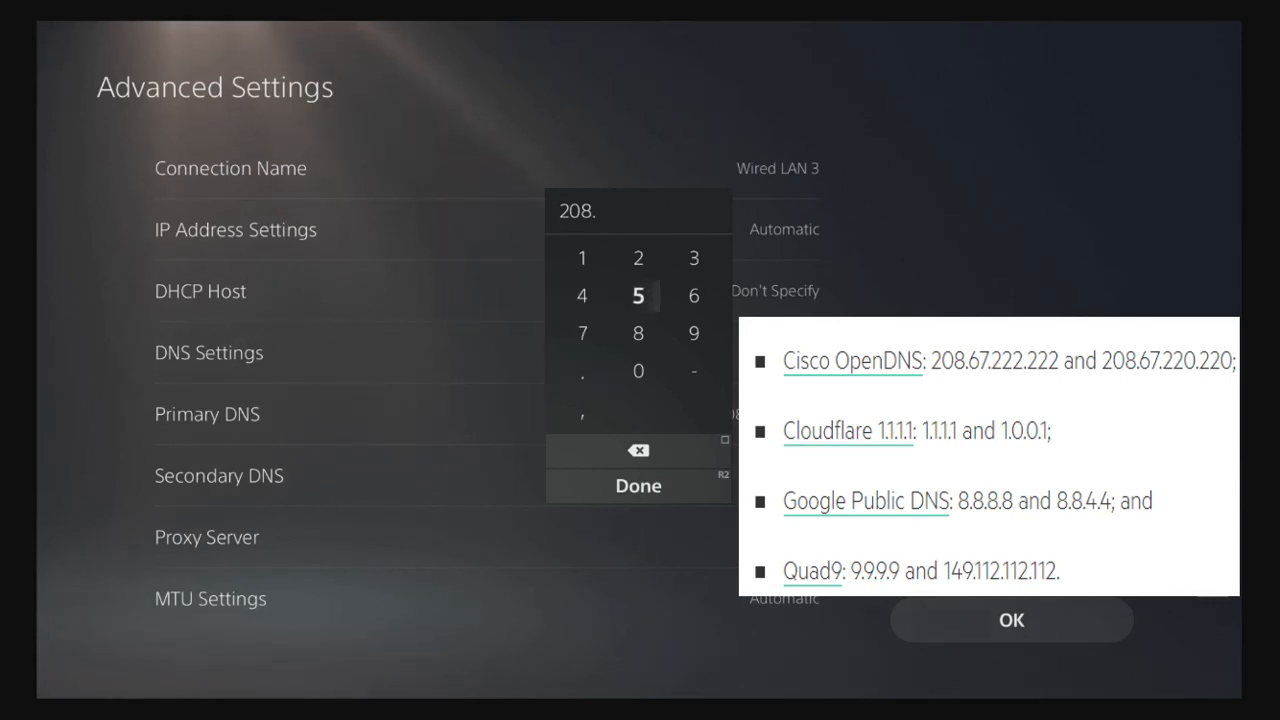
{"action": "left_click", "coordinate": [582, 371]}
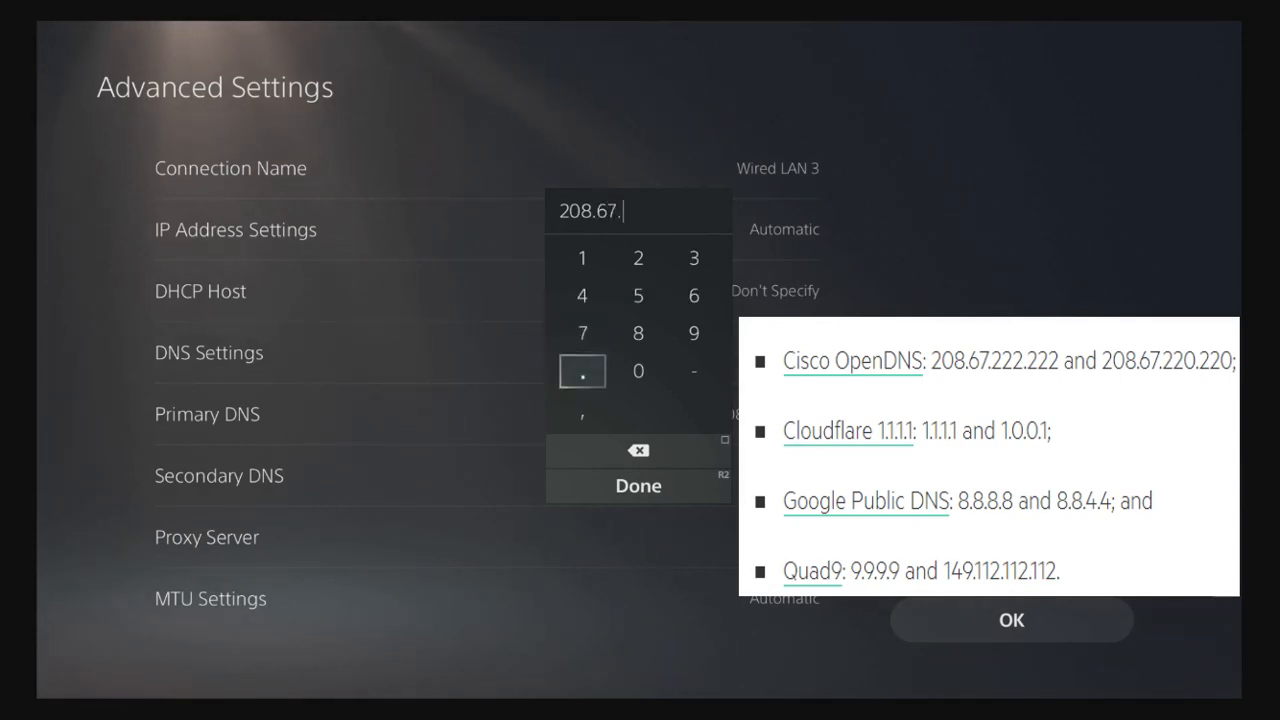
{"action": "mouse_move", "coordinate": [582, 257]}
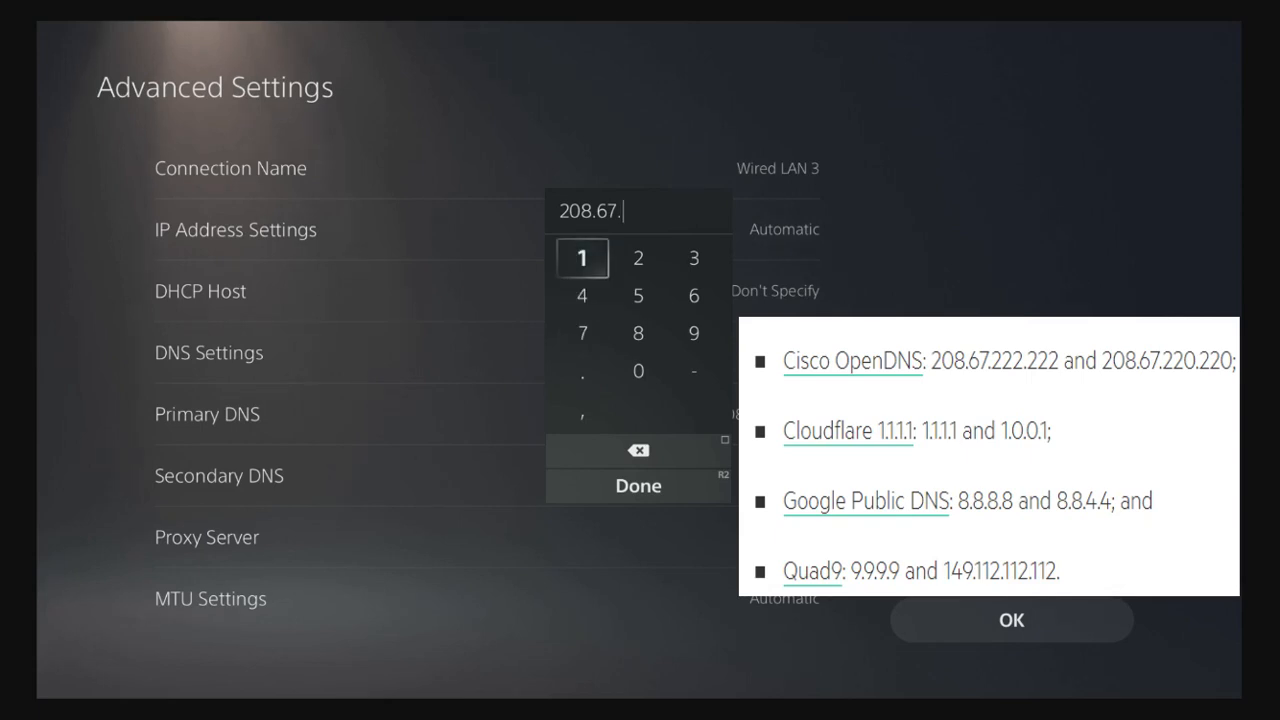
{"action": "type", "text": "220.22"}
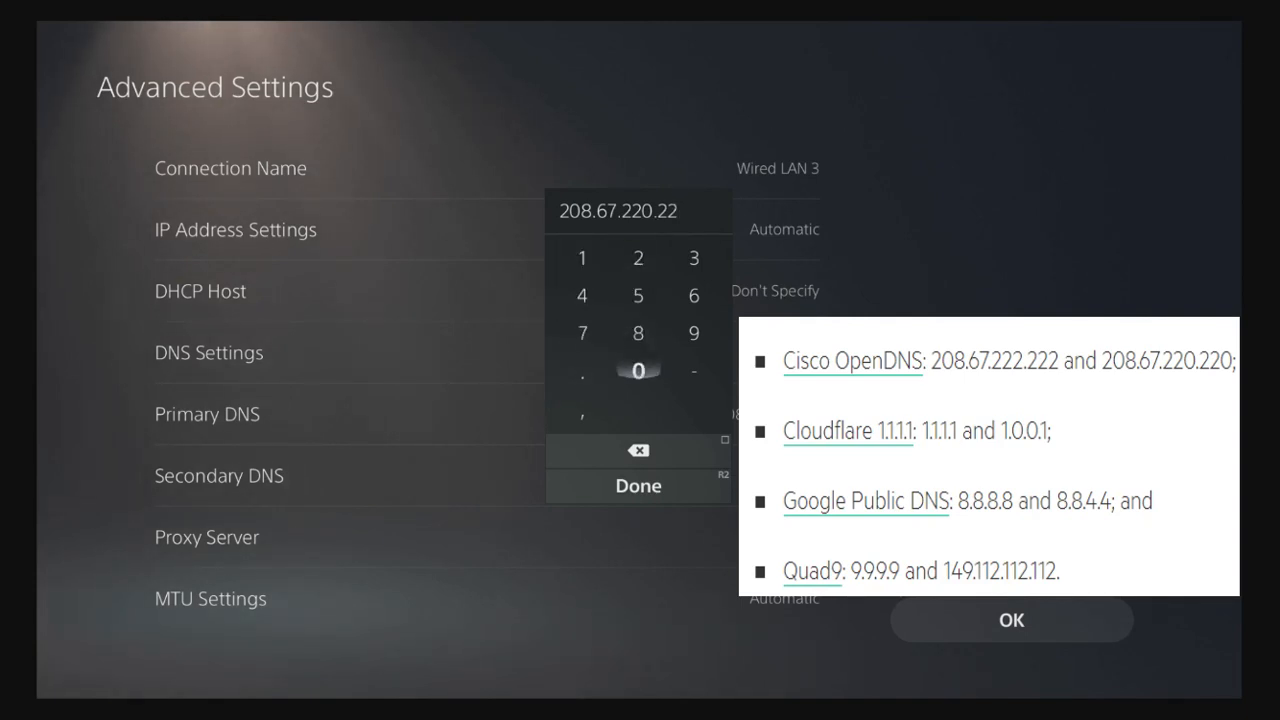
{"action": "left_click", "coordinate": [638, 371]}
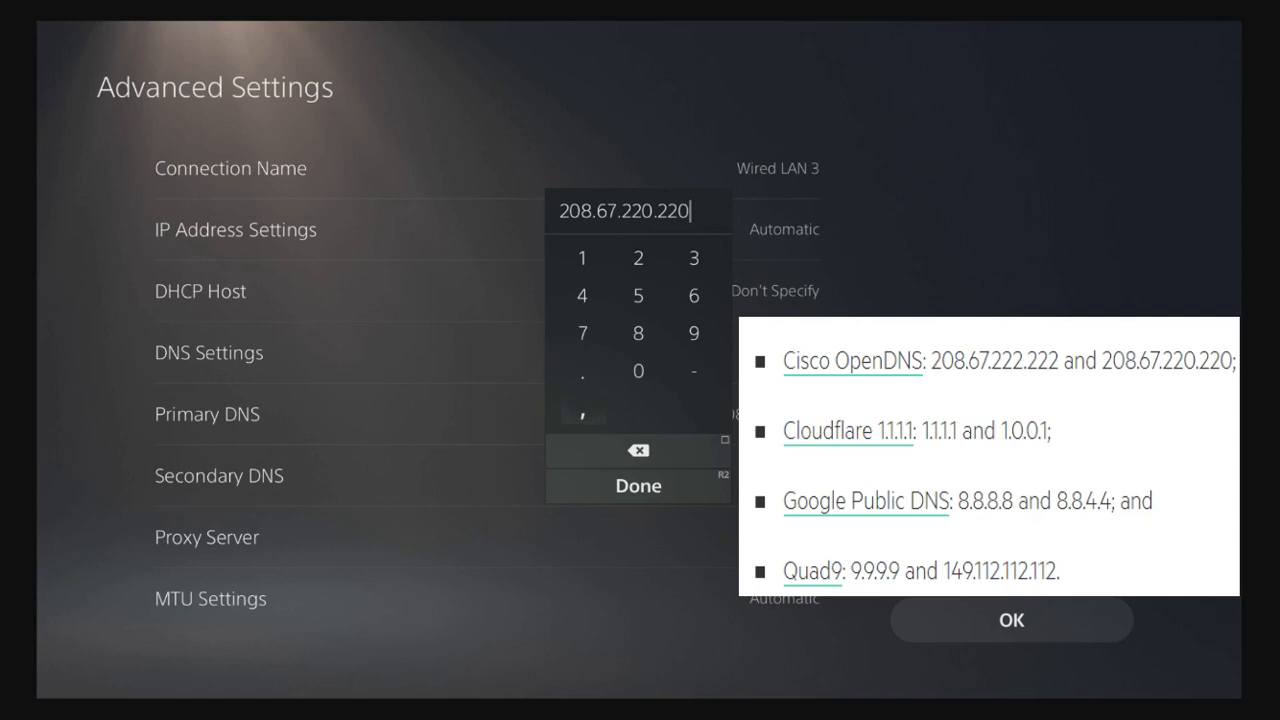
{"action": "left_click", "coordinate": [638, 485]}
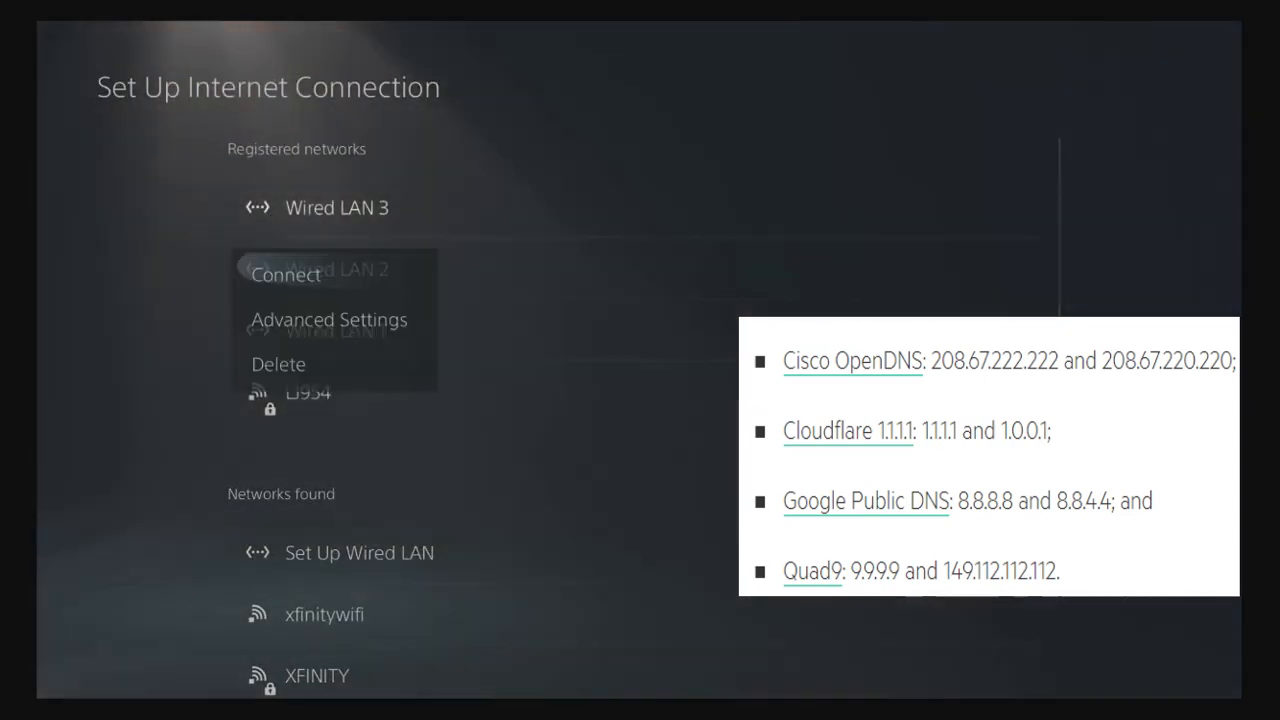
- Connect the console to the network using the Wired LAN 3 profile
{"action": "left_click", "coordinate": [285, 274]}
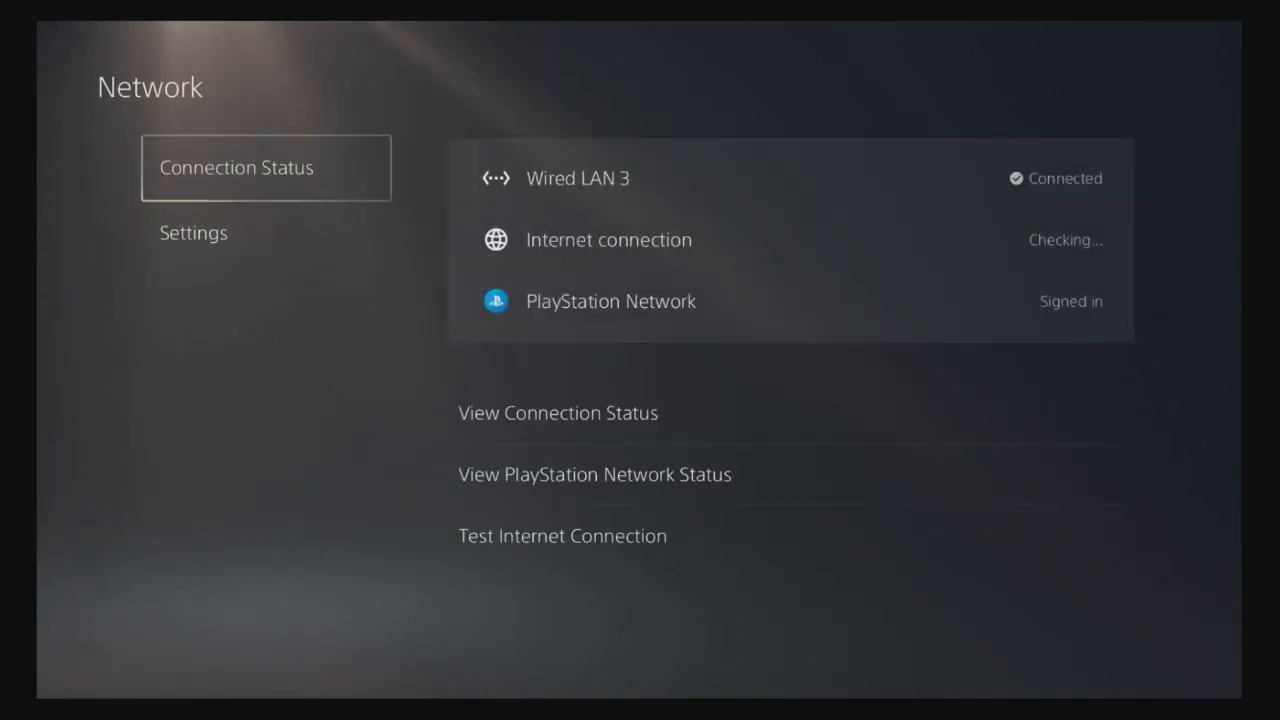
- Wait on Network Connection Status until the internet connection shows Connected
{"action": "left_click", "coordinate": [562, 535]}
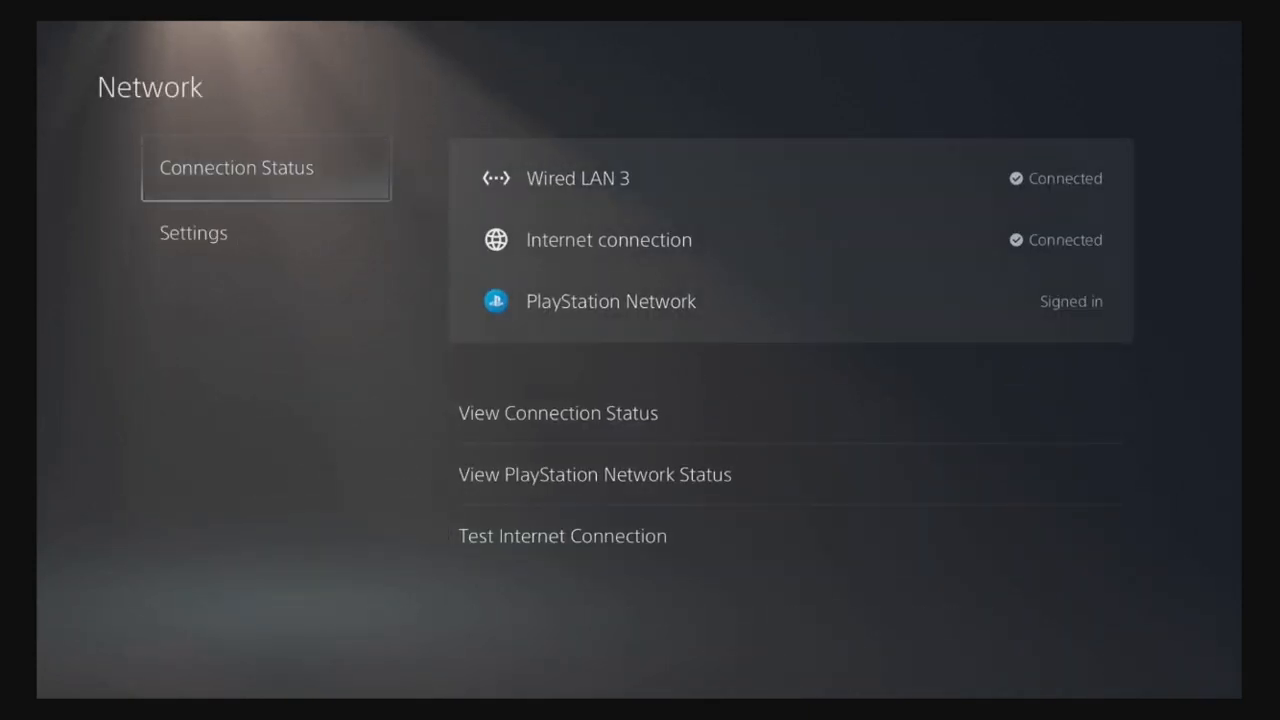
- Connect through Wired LAN 2, then start Test Internet Connection from Connection Status
{"action": "left_click", "coordinate": [193, 232]}
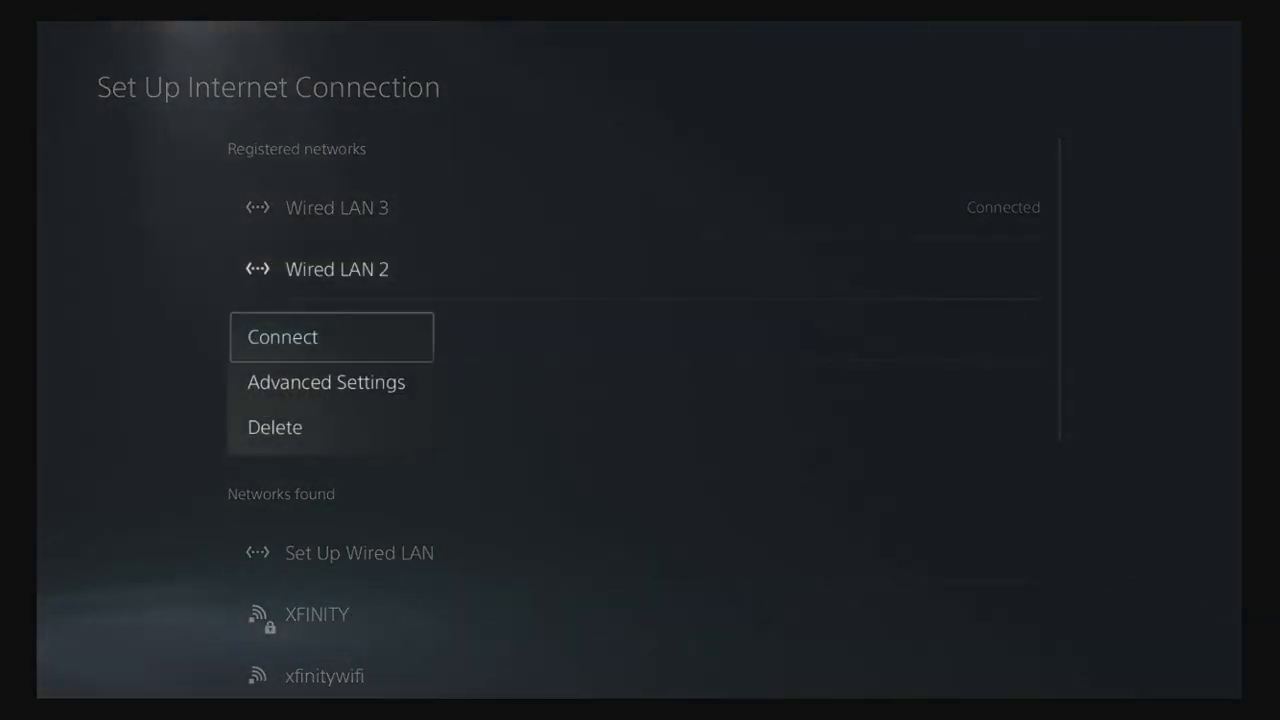
{"action": "left_click", "coordinate": [282, 336]}
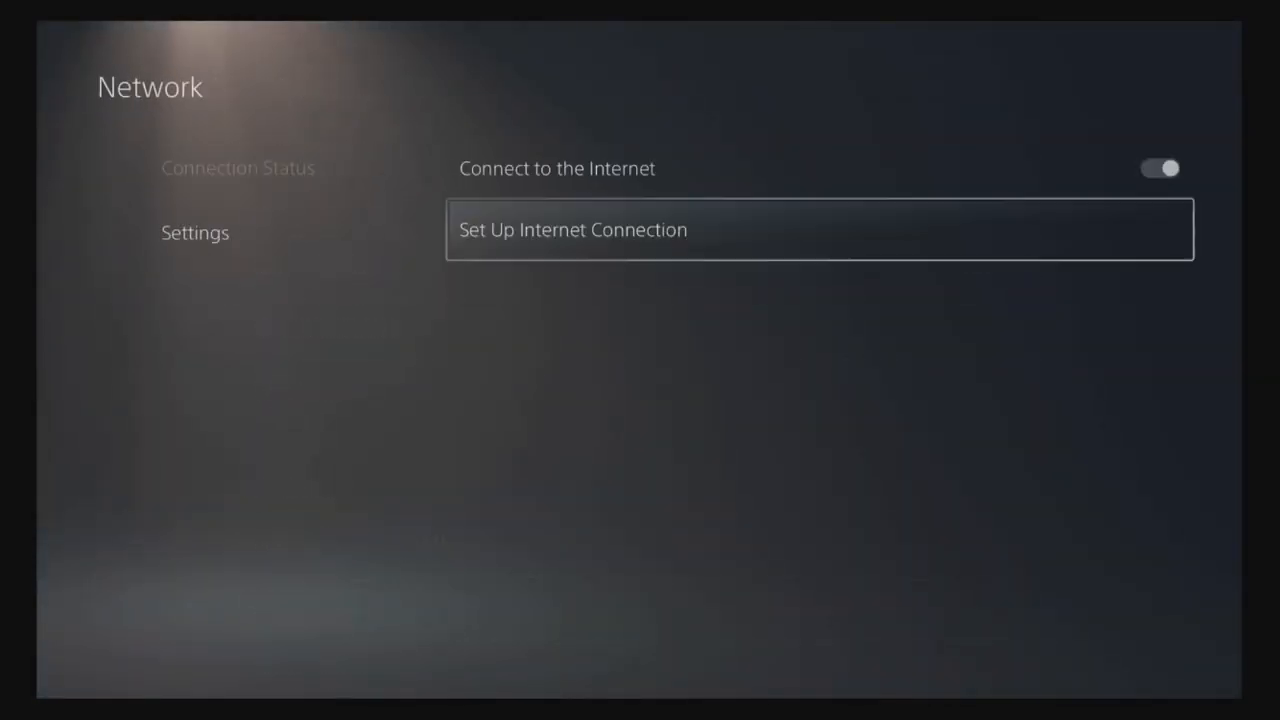
{"action": "left_click", "coordinate": [237, 167]}
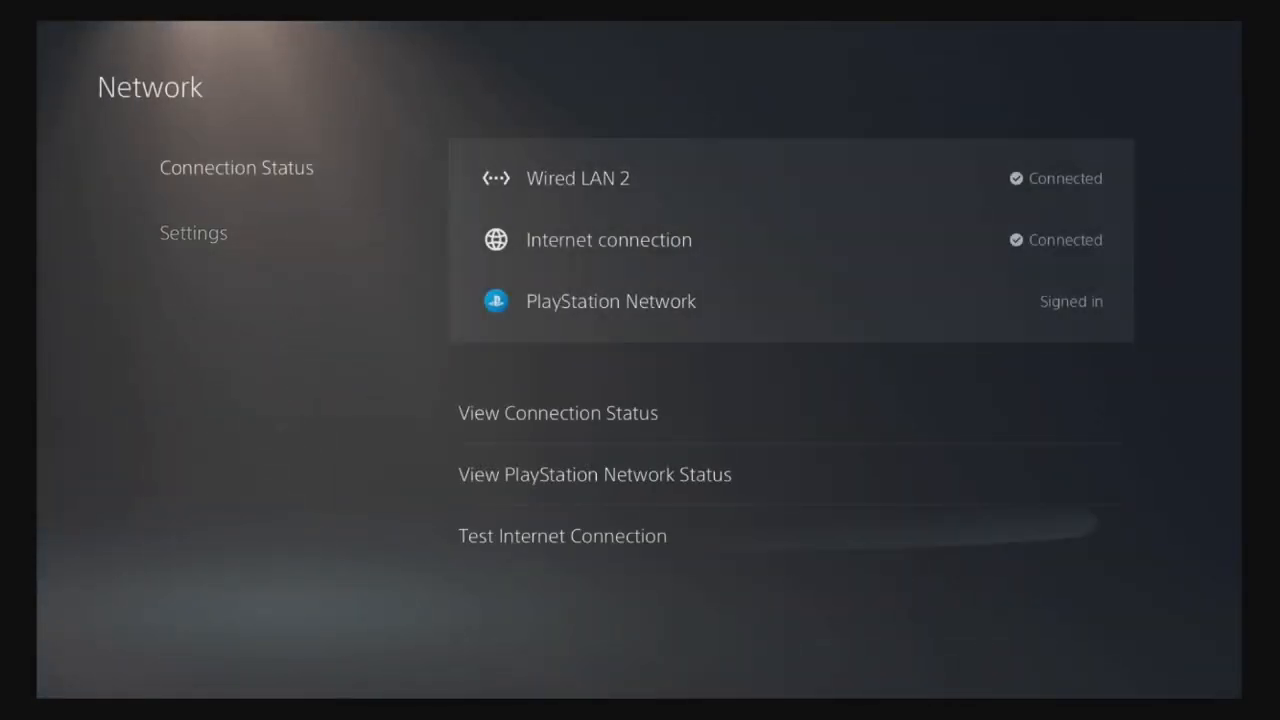
{"action": "left_click", "coordinate": [562, 535]}
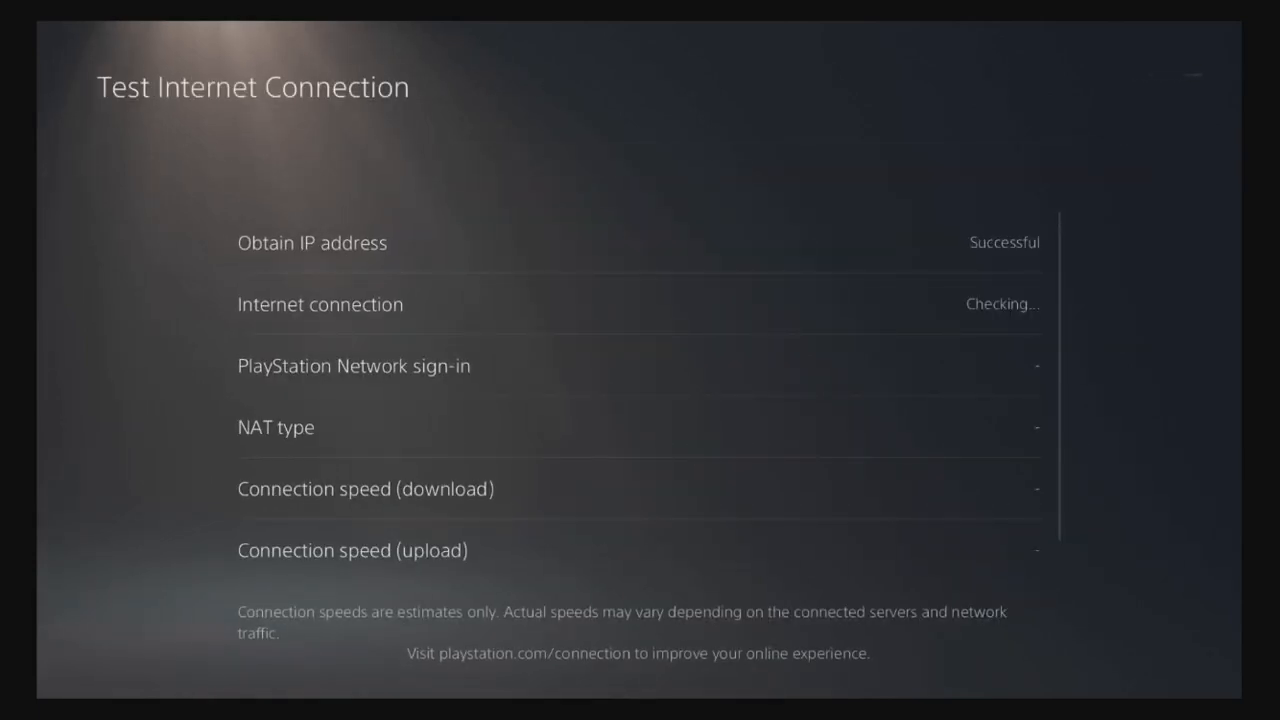